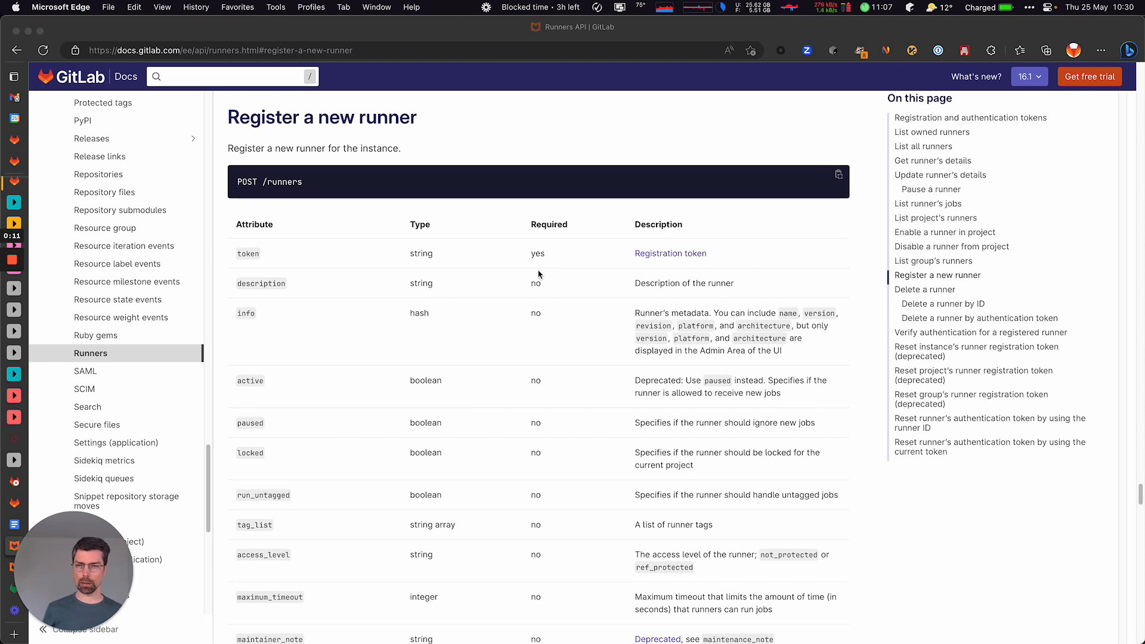
mouse_move(350, 170)
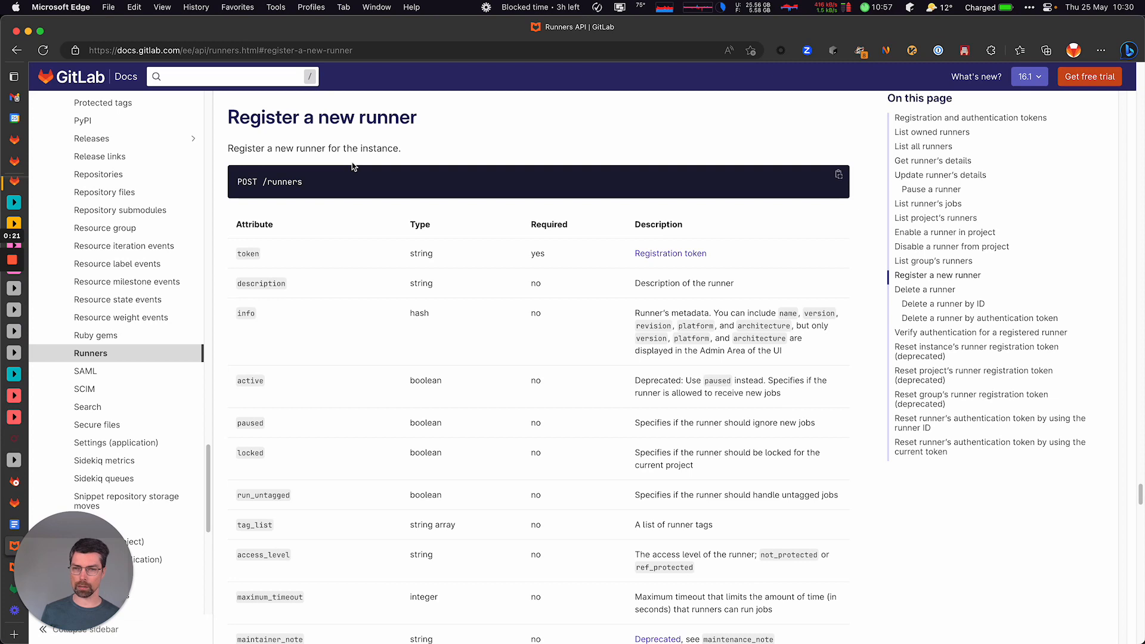
mouse_move(314, 181)
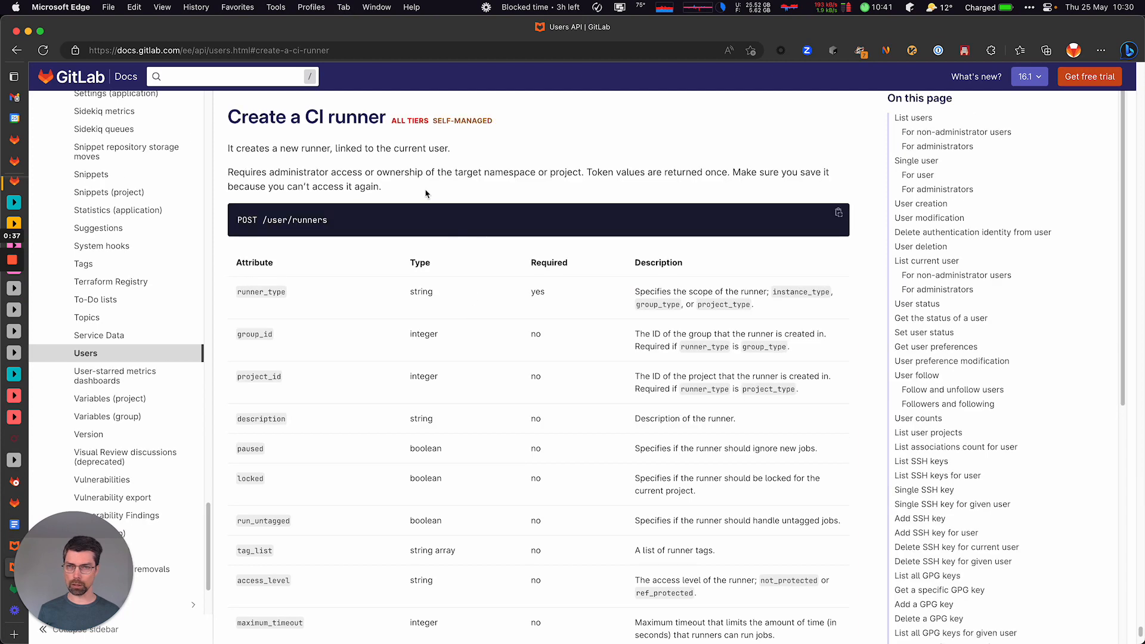
mouse_move(393, 160)
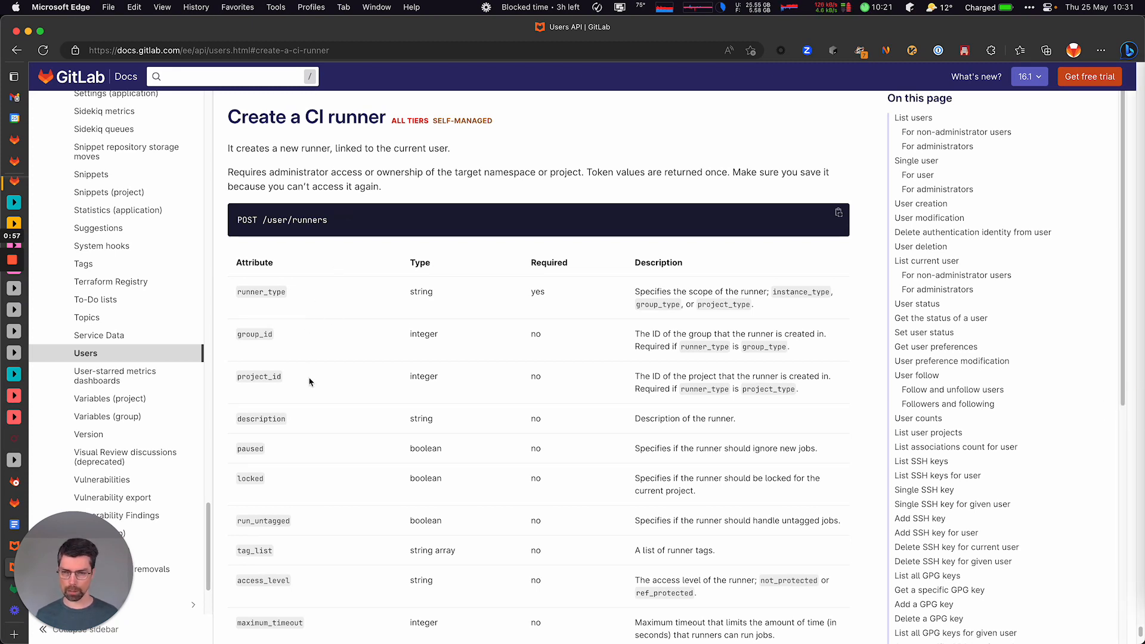
Review the project_id and tag_list attributes in the runner creation response
double_click(262, 291)
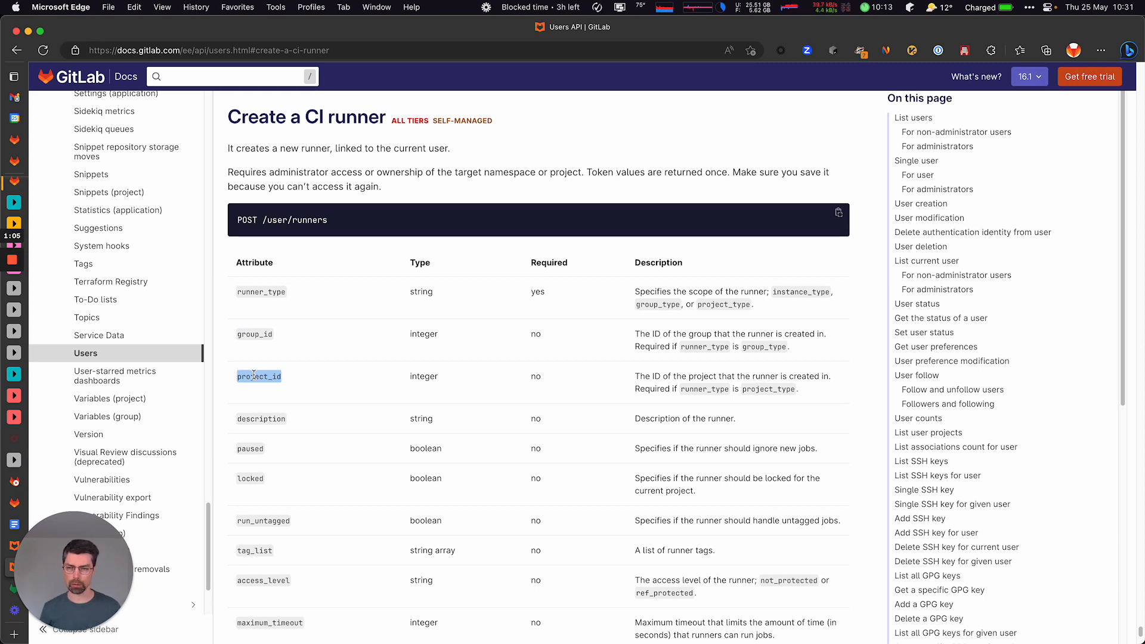
scroll(down, 3)
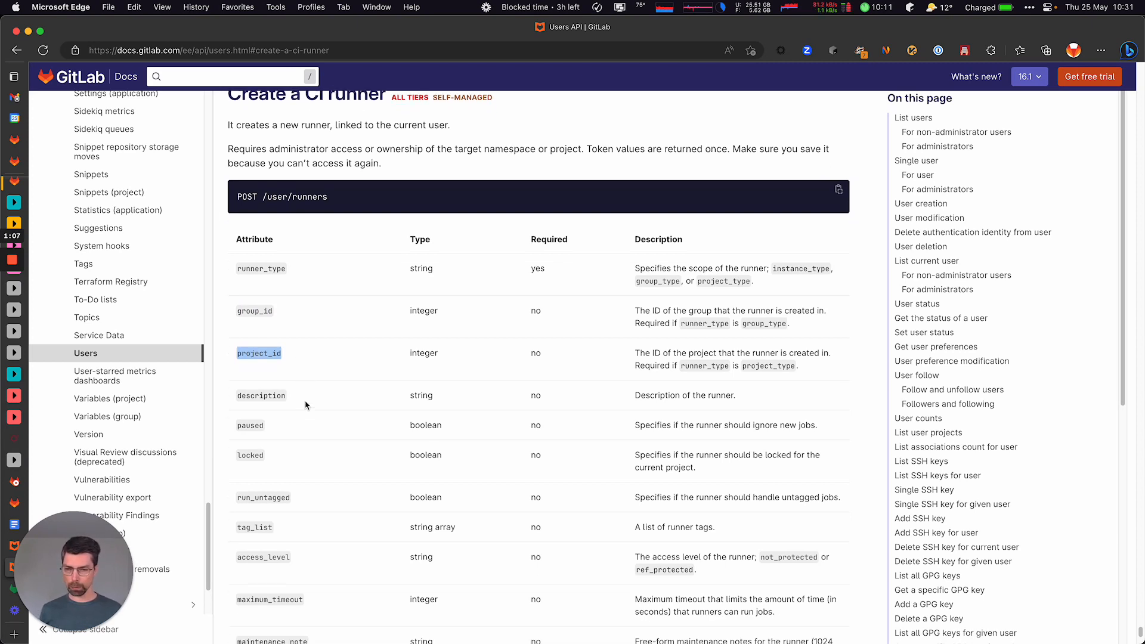
double_click(254, 526)
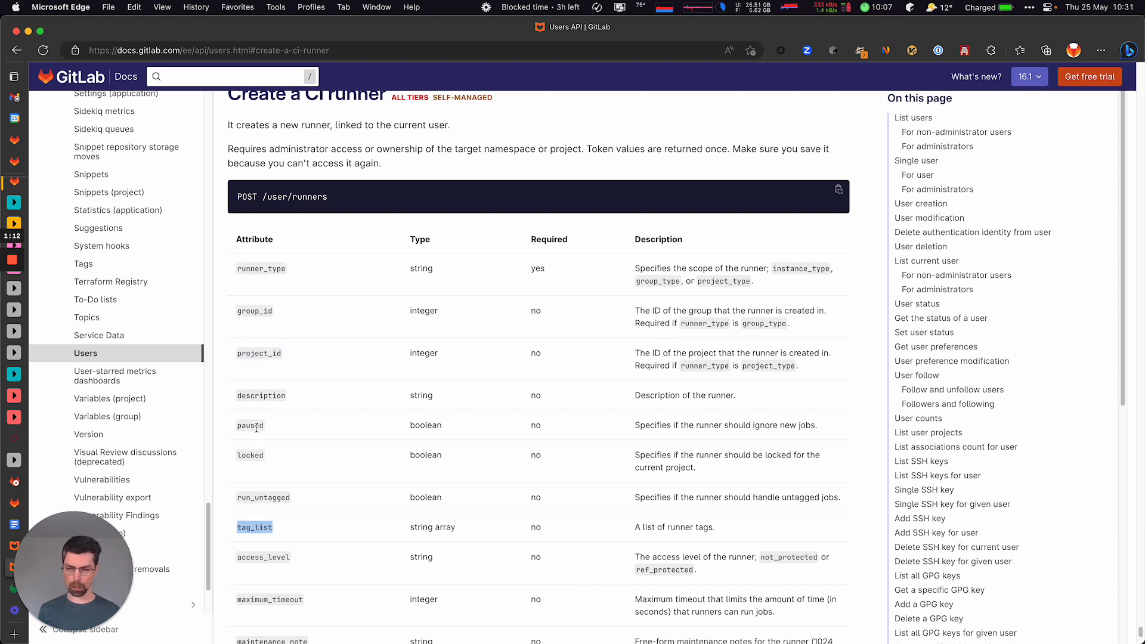
scroll(down, 3)
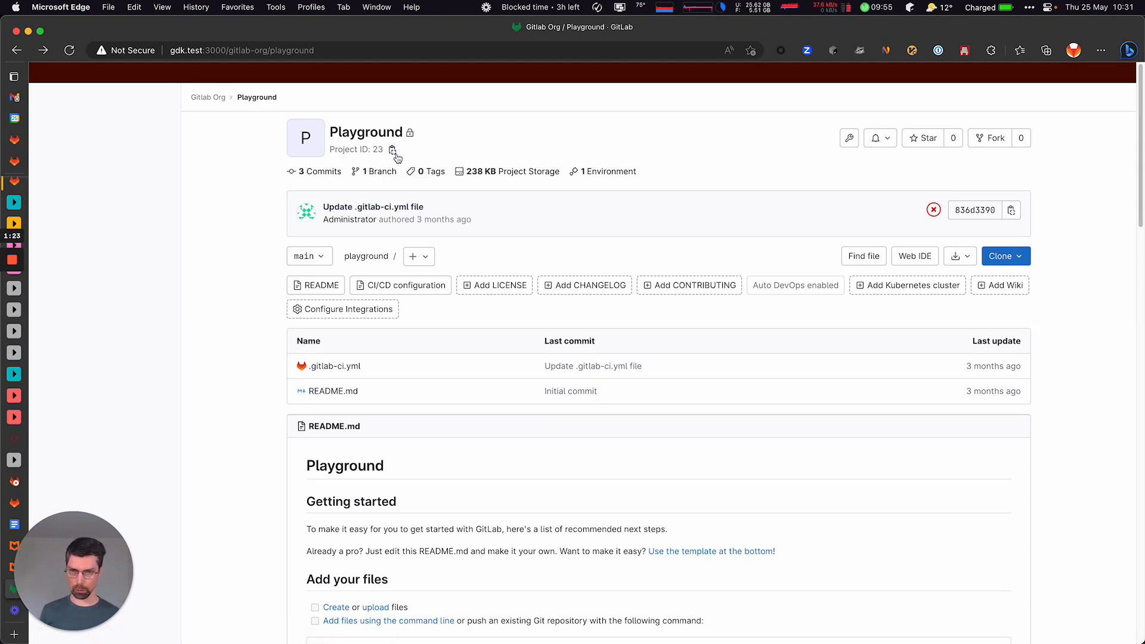
mouse_move(365, 428)
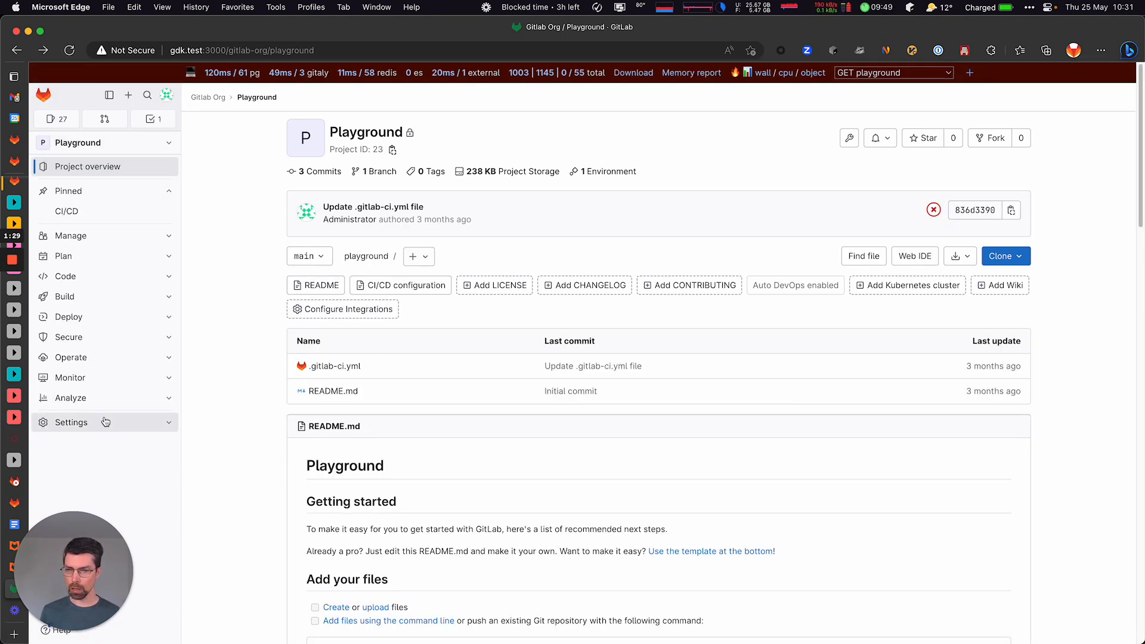
Go to the Playground project's Settings > Access Tokens page
click(70, 423)
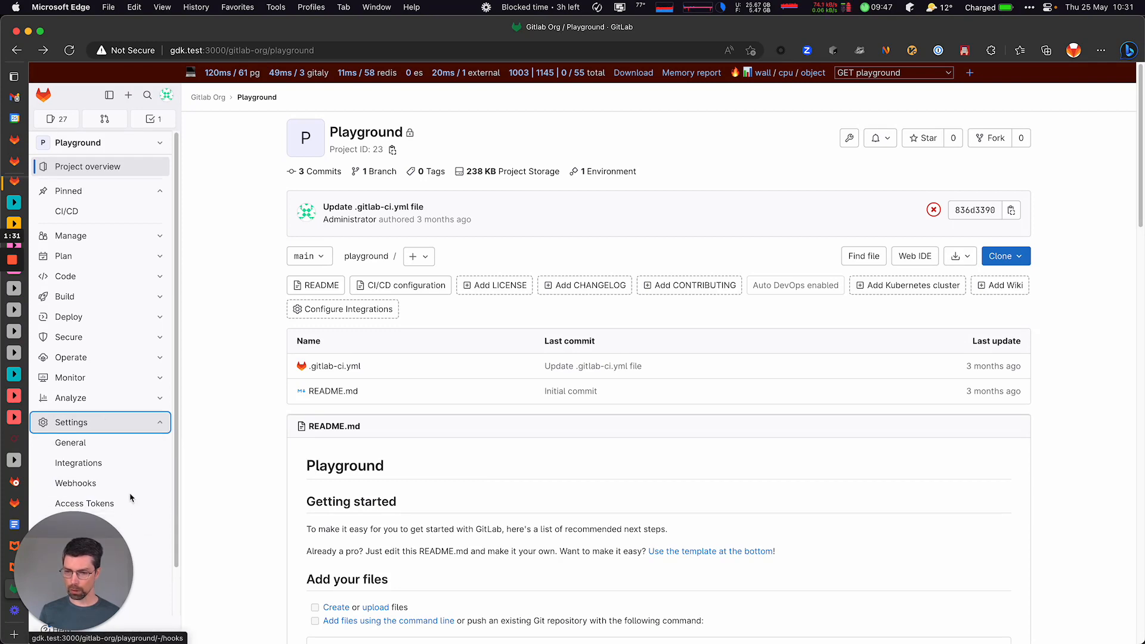
click(85, 504)
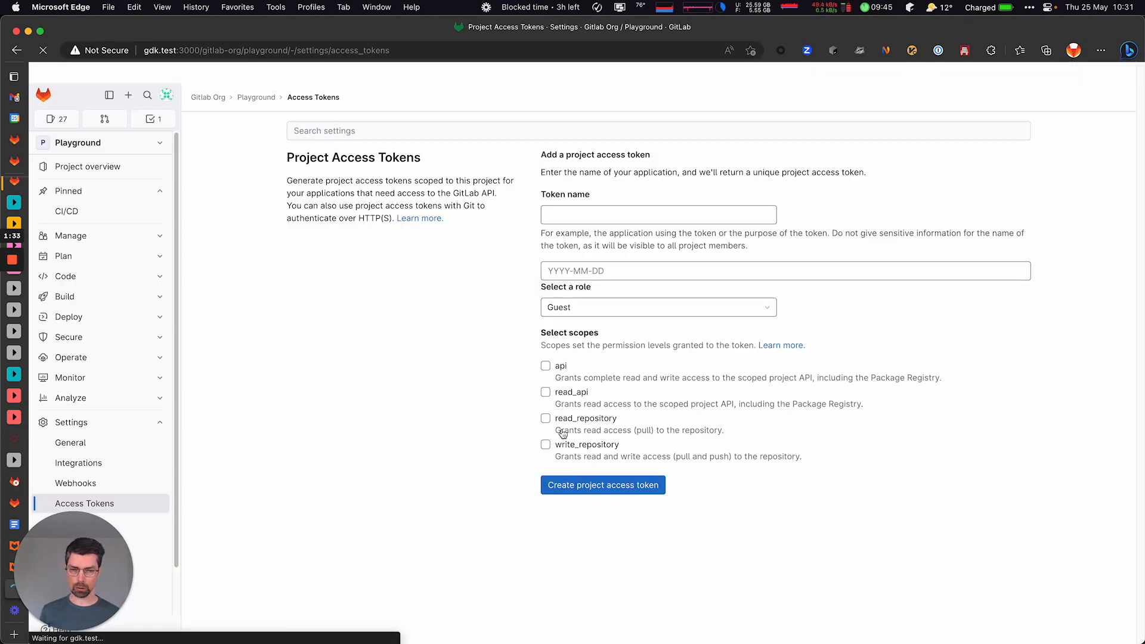
Name the new project access token 'Bot project'
click(657, 214)
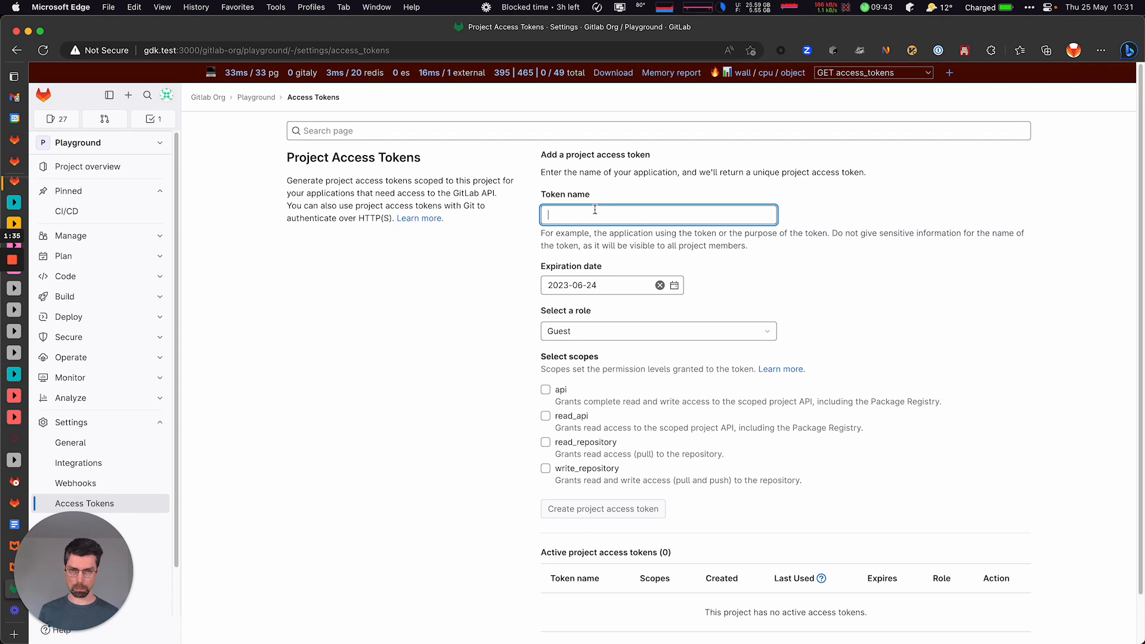
text(Bot proj)
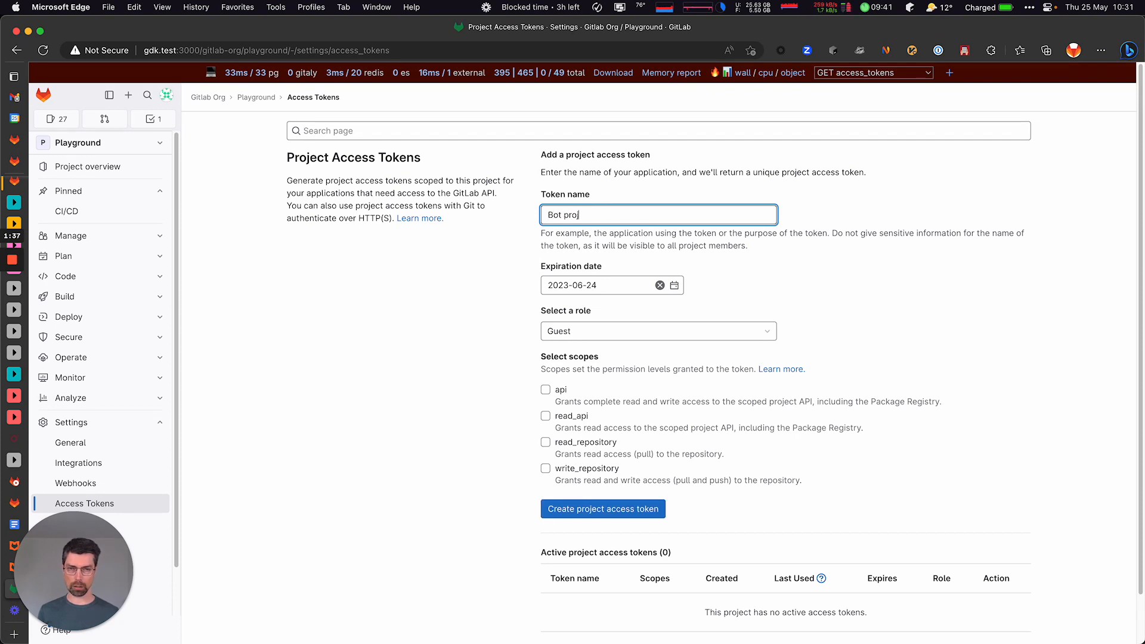
text(ect)
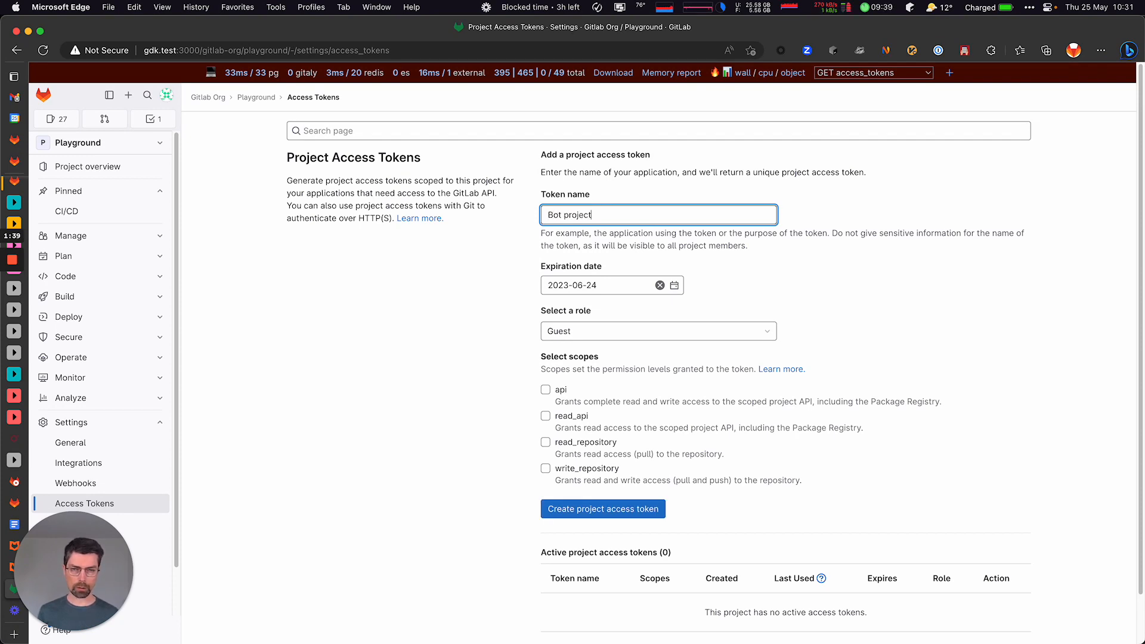
Give the token the Maintainer role and the api scope
click(656, 331)
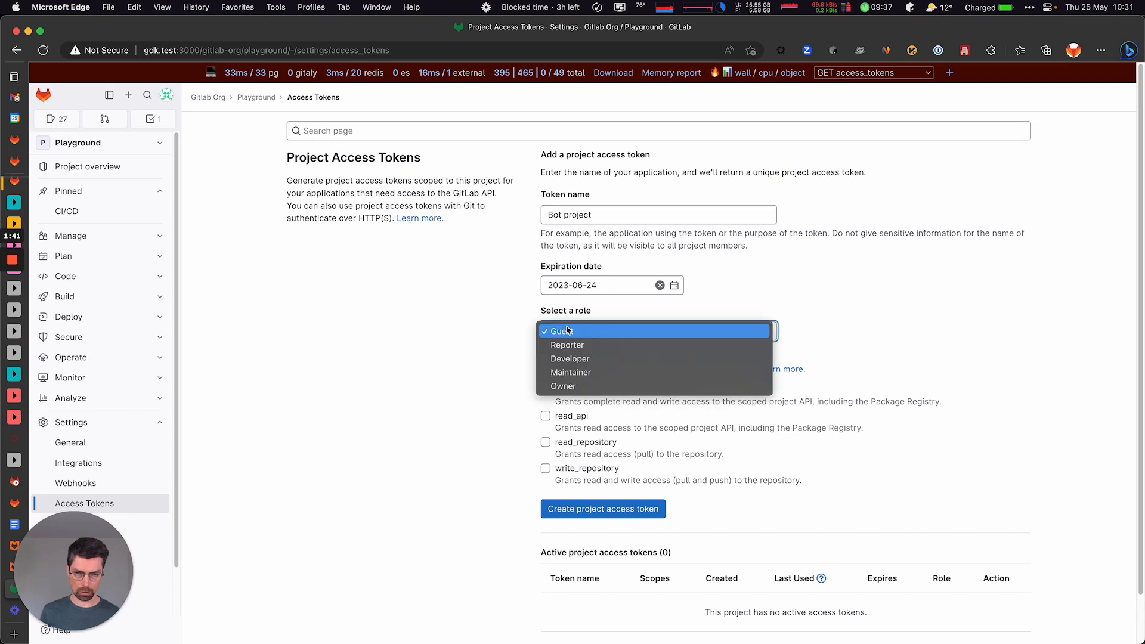
mouse_move(578, 385)
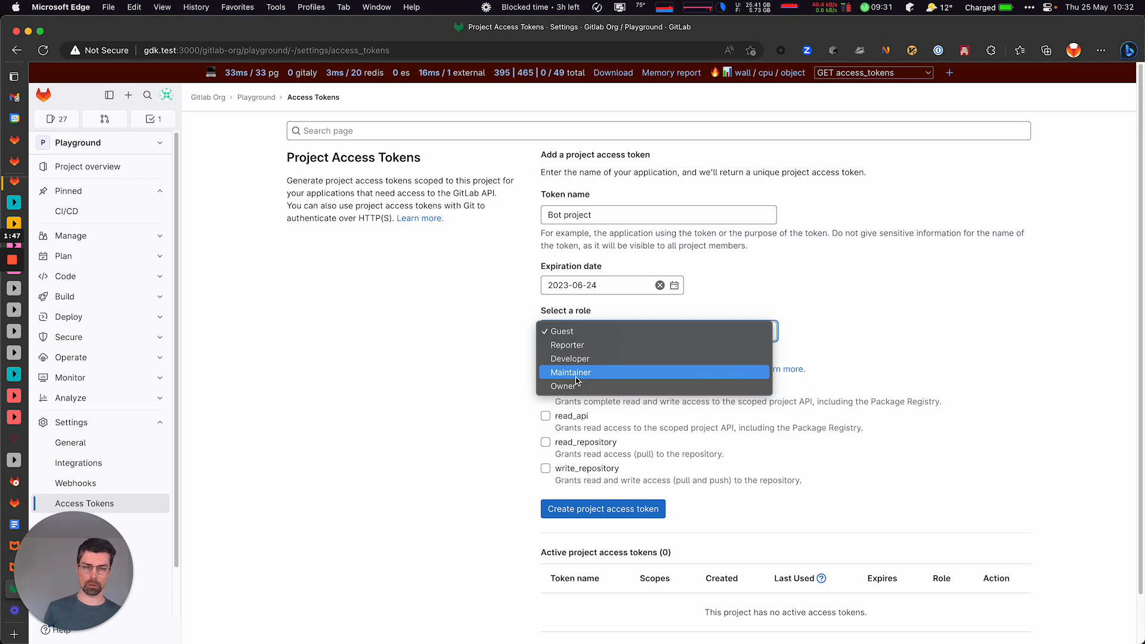
click(571, 372)
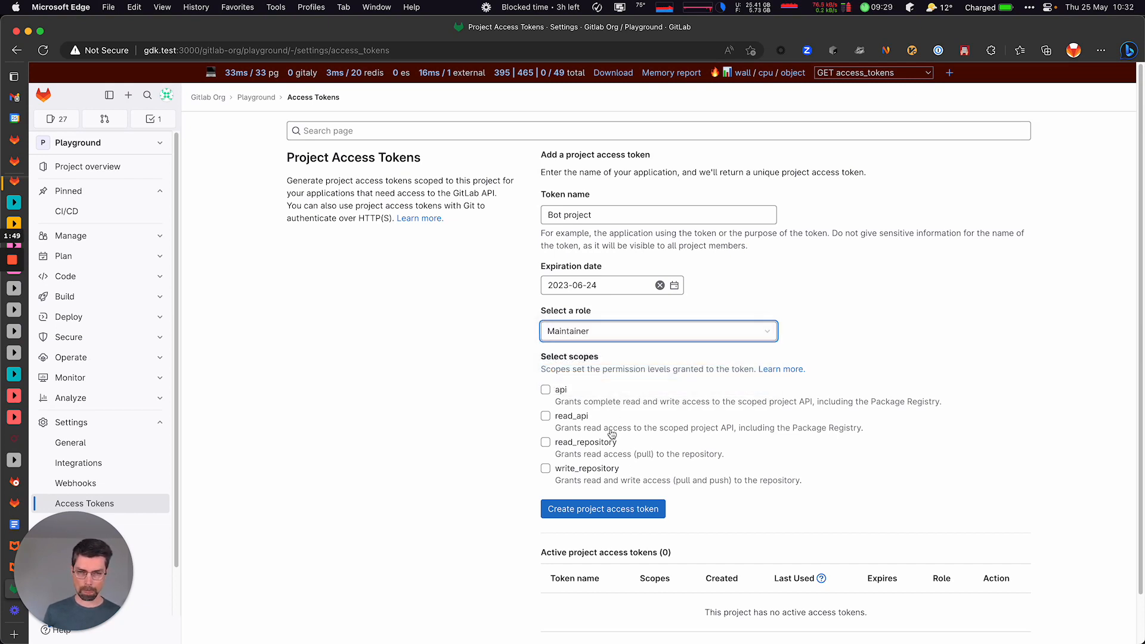
click(546, 389)
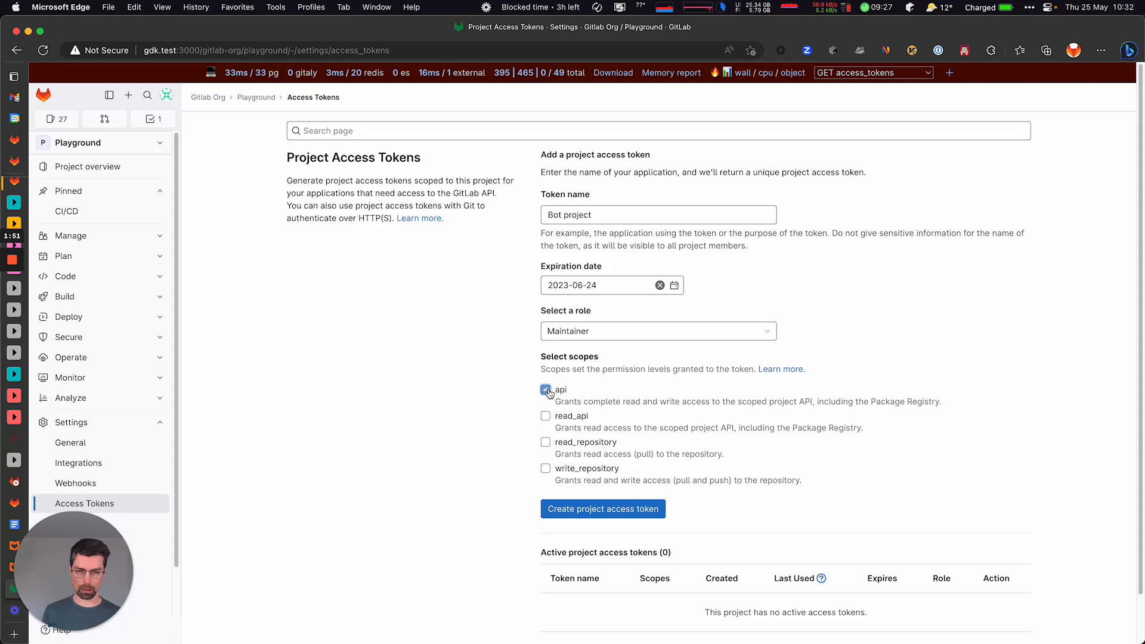
click(545, 388)
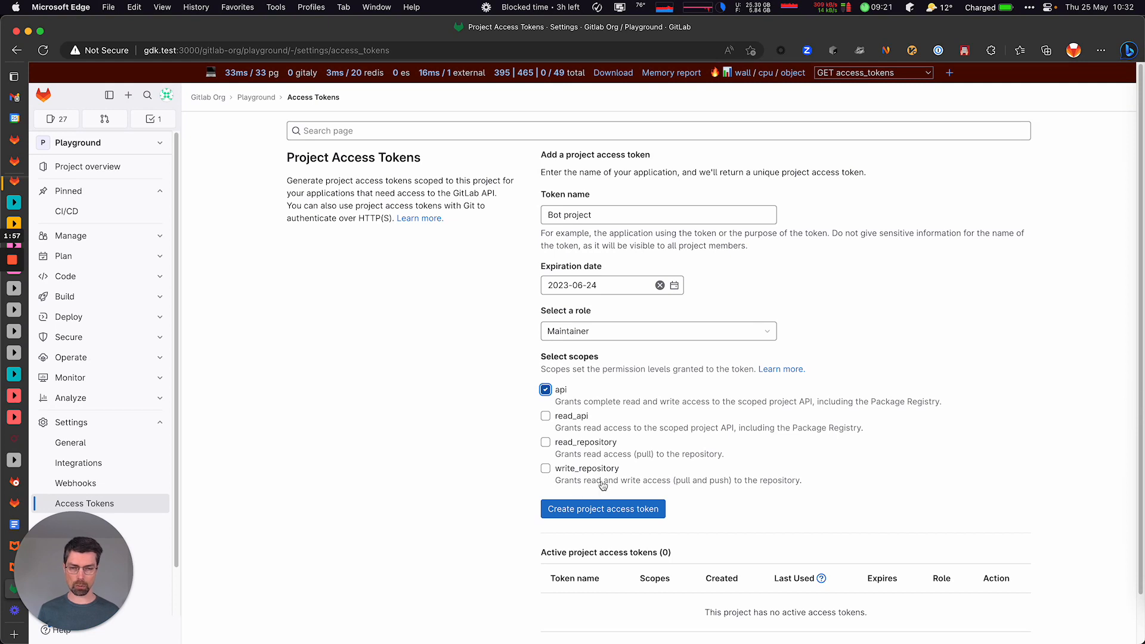
mouse_move(611, 486)
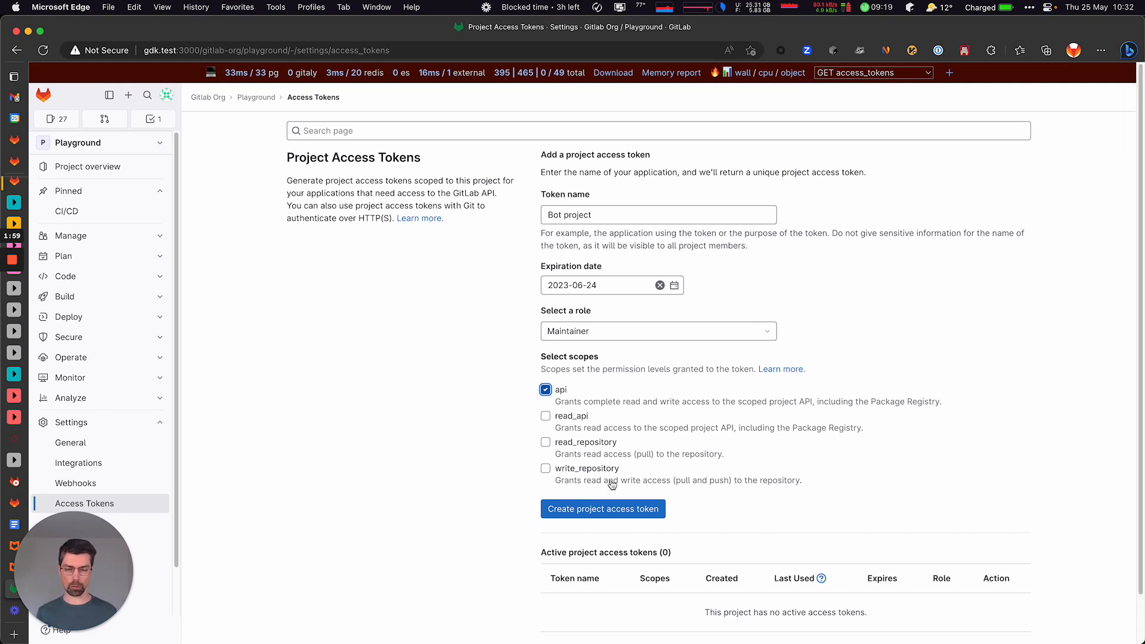
mouse_move(575, 425)
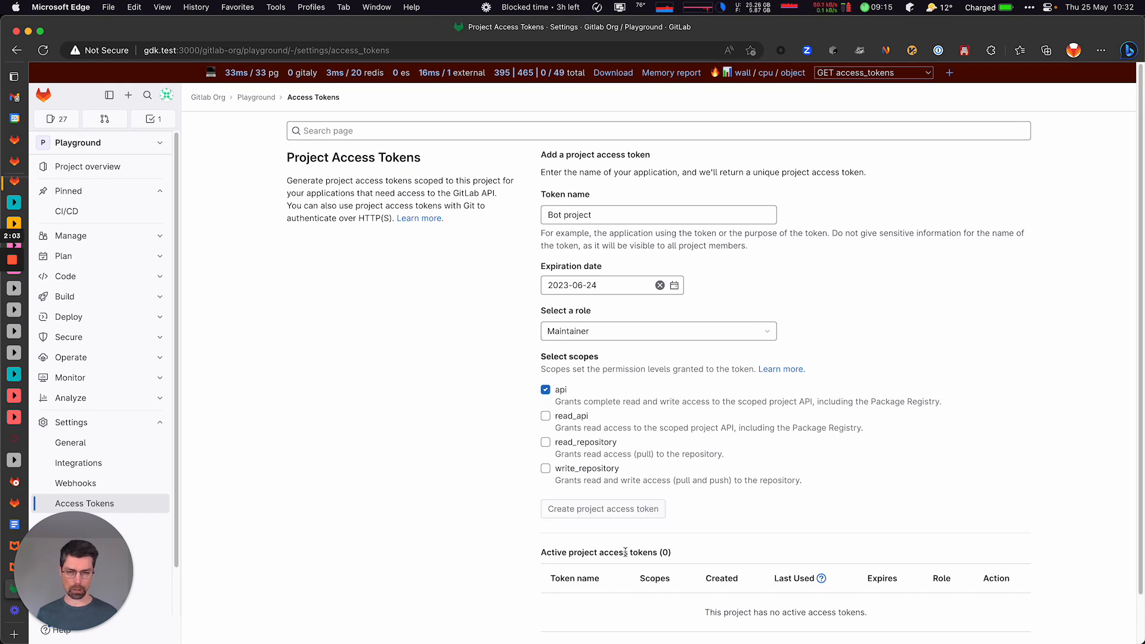
Create the Bot project access token so its masked value is issued
click(603, 508)
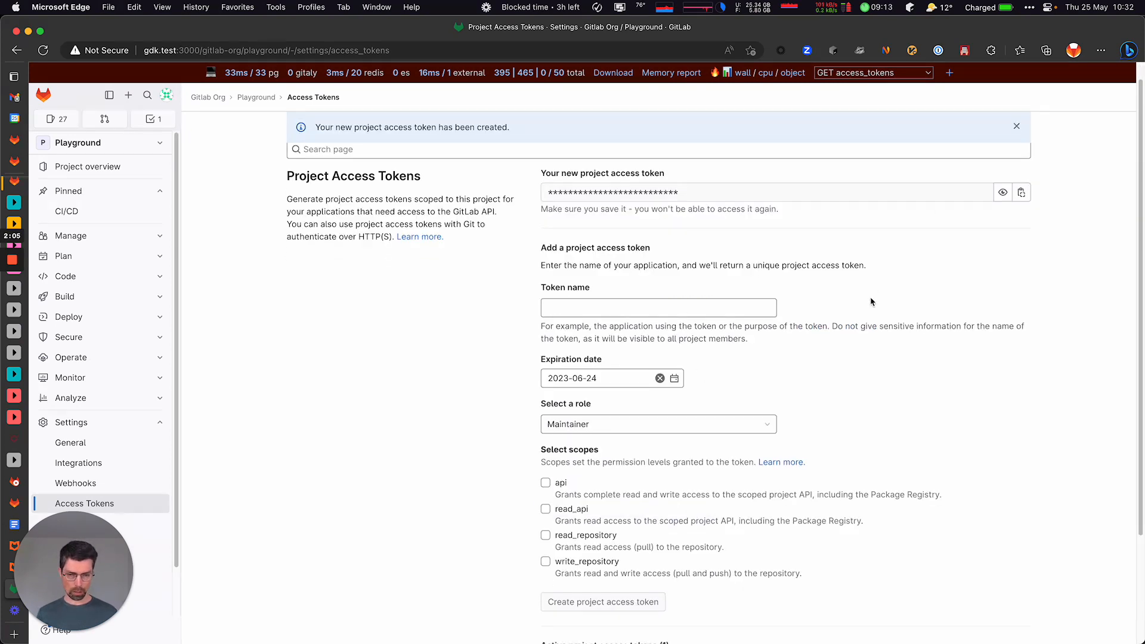
scroll(down, 3)
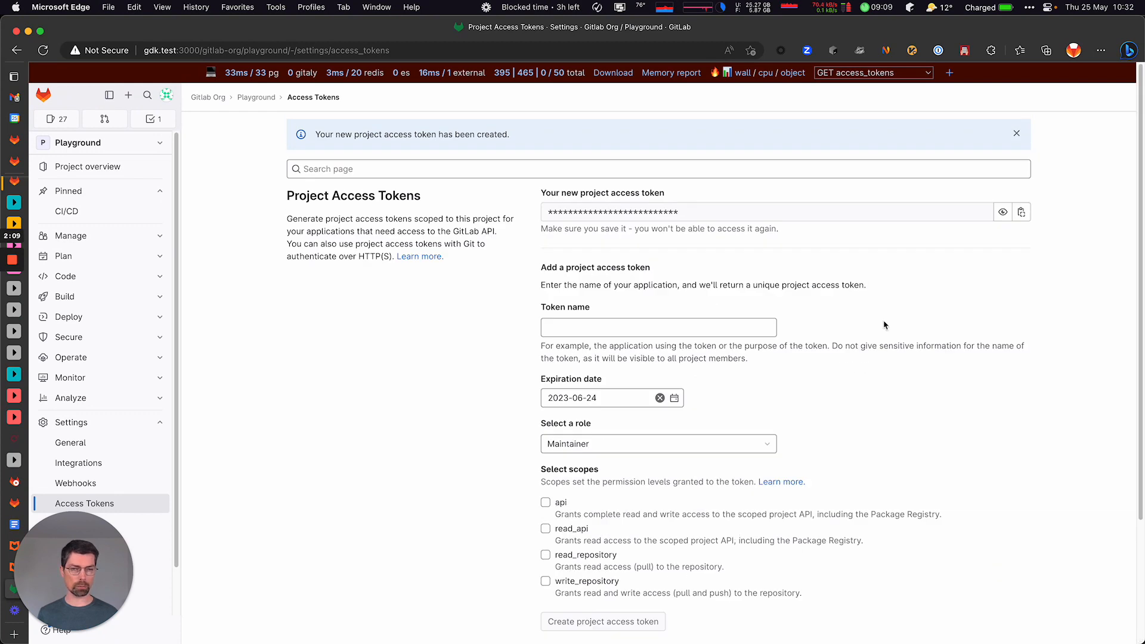
key(Cmd+Tab)
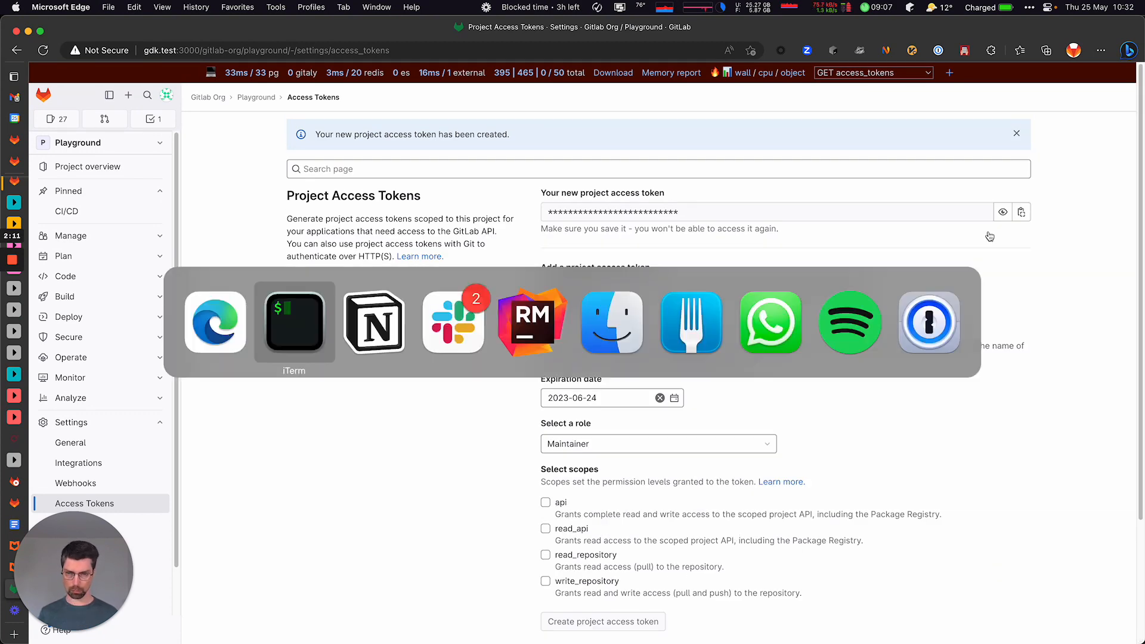
Compose a curl POST to /api/v4/user/runners with runner_type project_type and the project token header
click(293, 323)
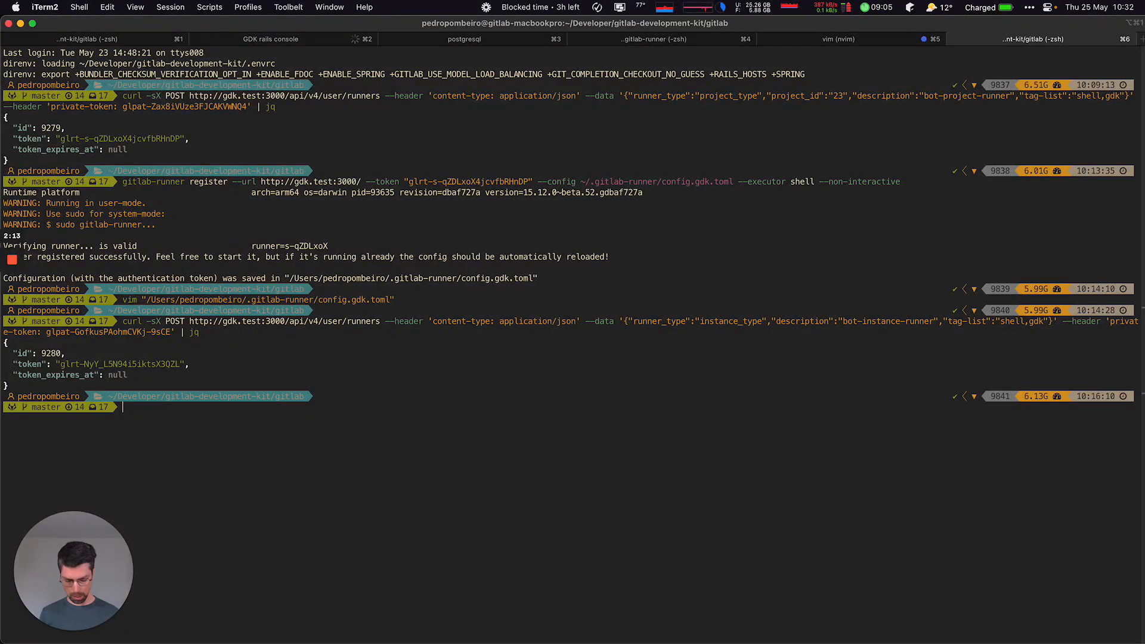
key(cmd+k)
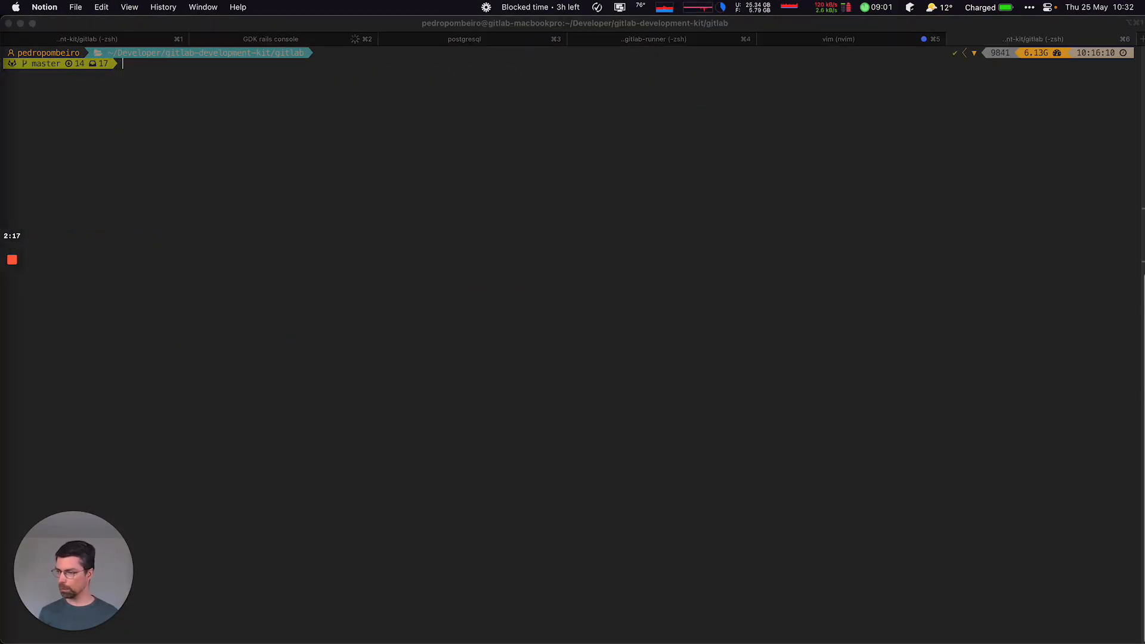
text(curl -sX POST http://gdk.test:3000/api/v4/user/runners --header 'content-type: application/json' --data '{"runner_type":"project_type","project_id":"23","description":"bo)
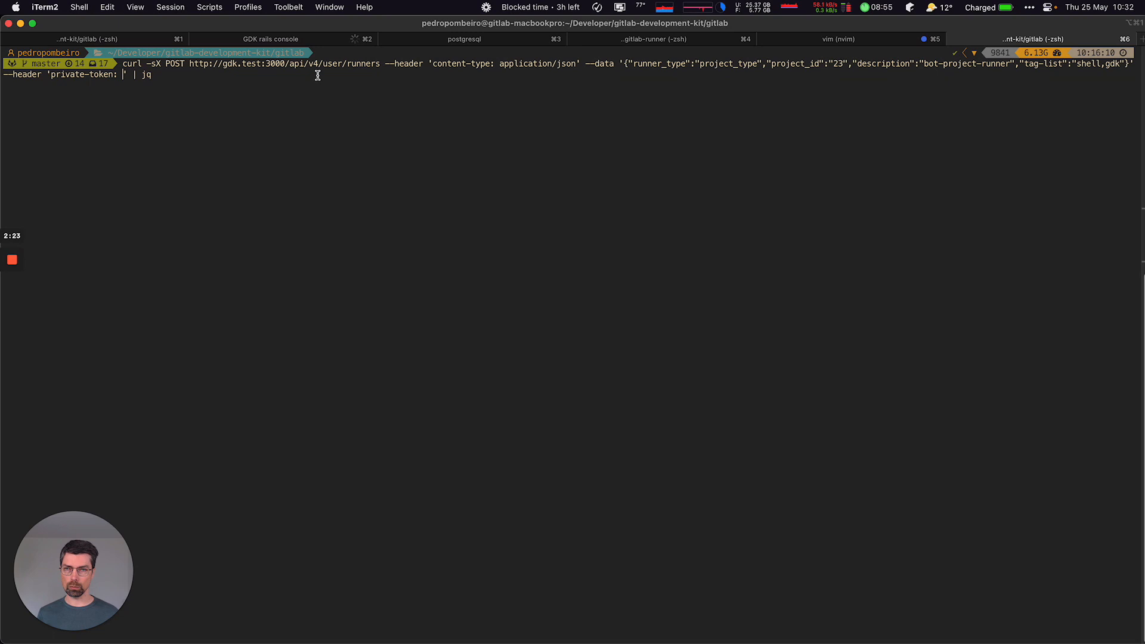
double_click(351, 63)
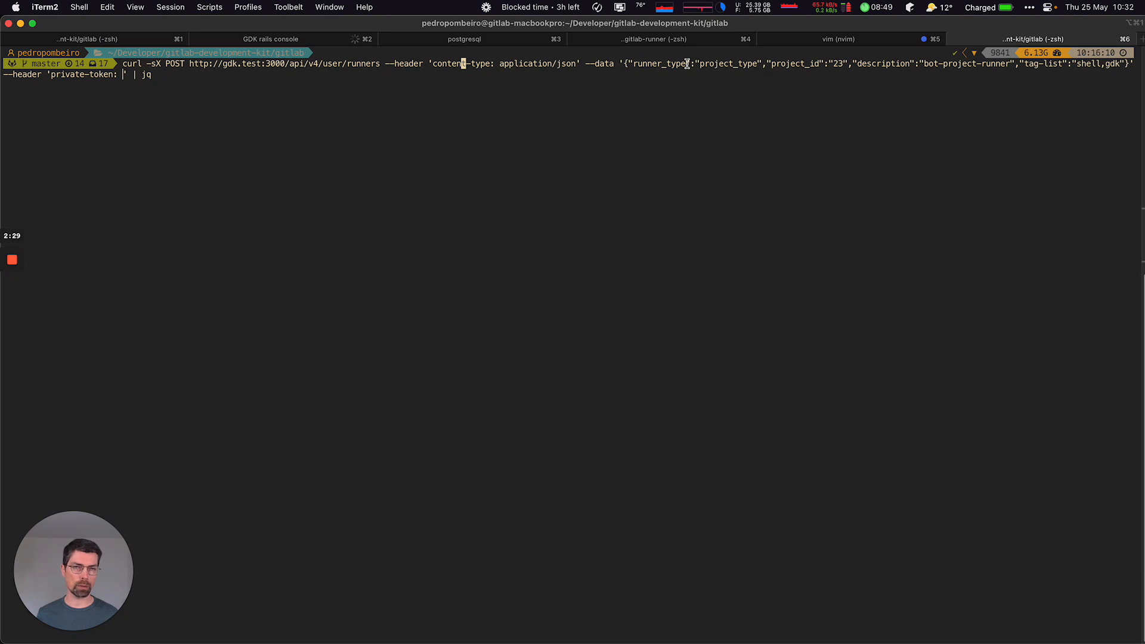
double_click(728, 63)
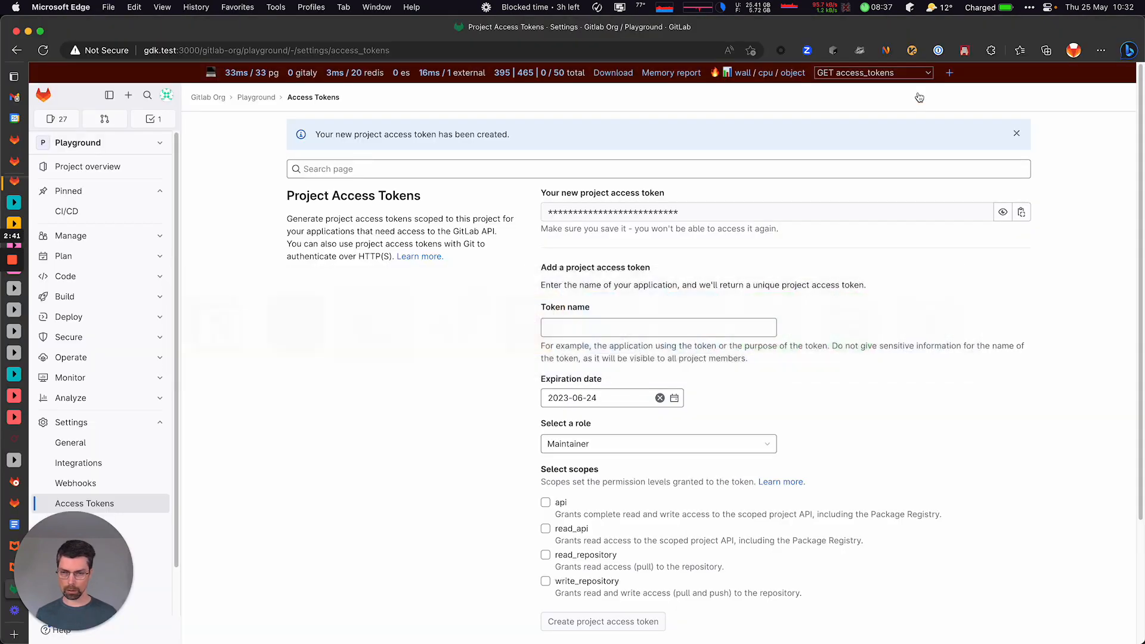
click(1021, 212)
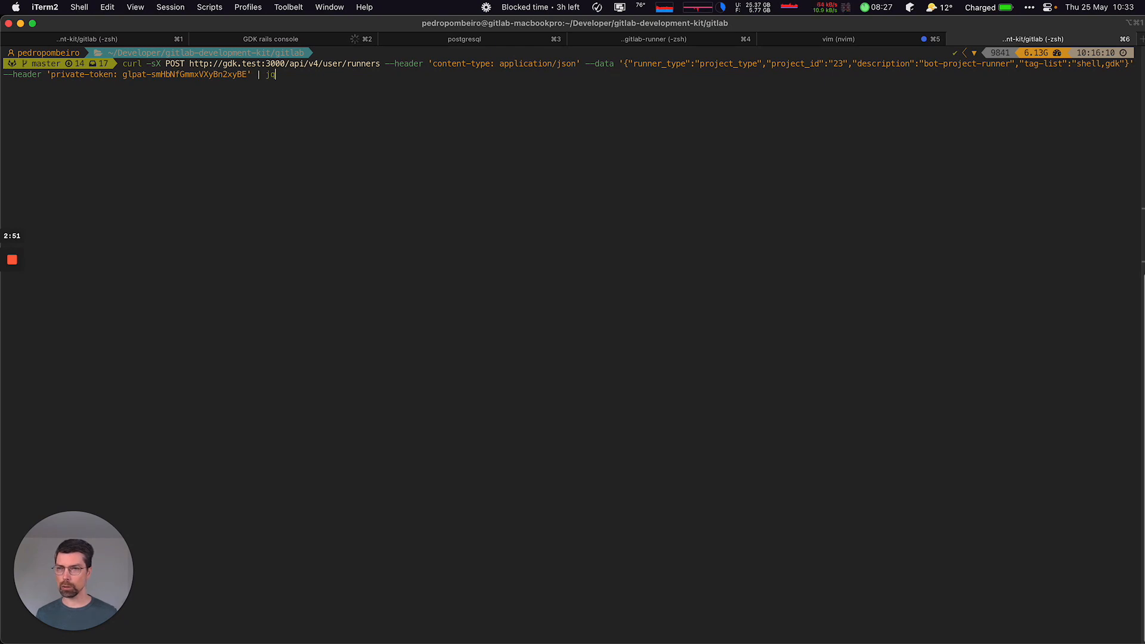
Send the request creating bot-project-runner 9281 and select its returned glrt token
key(enter)
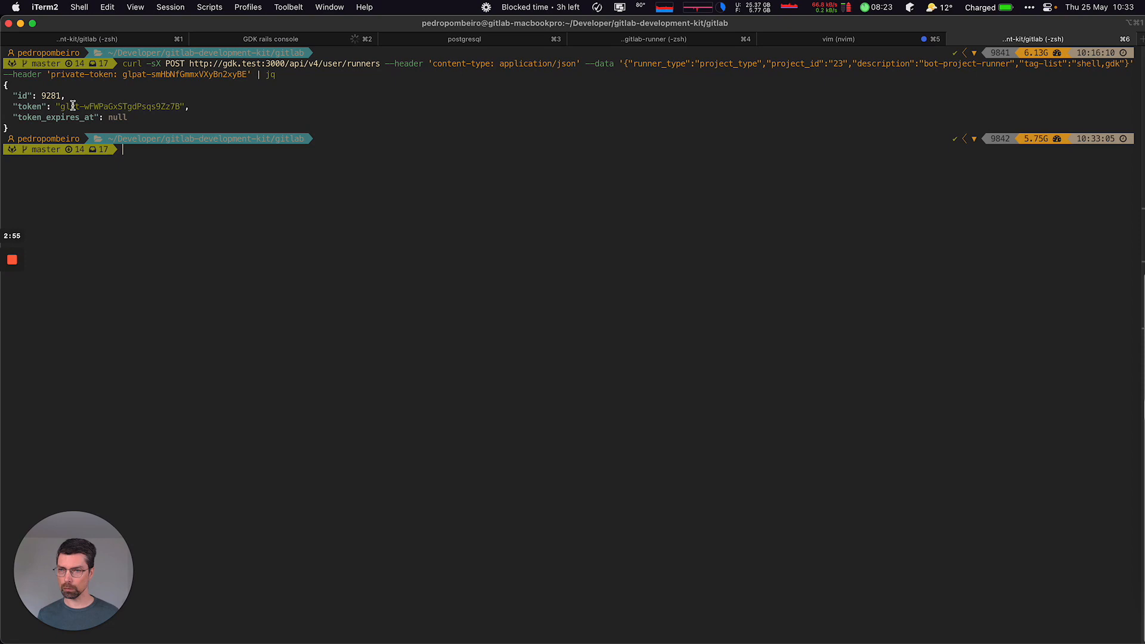
double_click(121, 106)
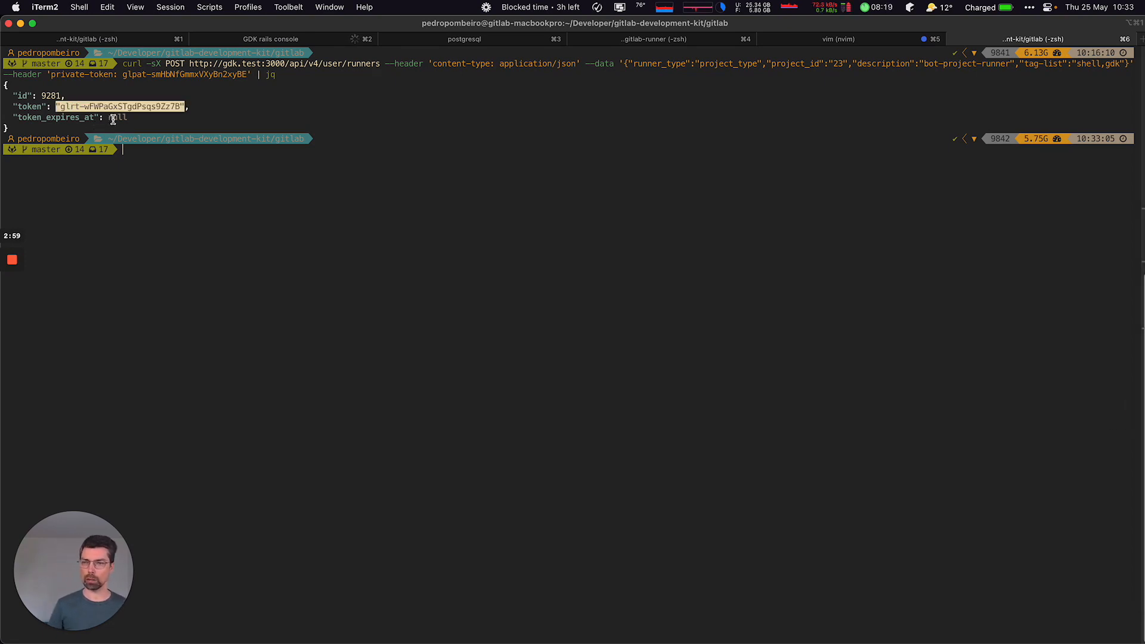
mouse_move(265, 302)
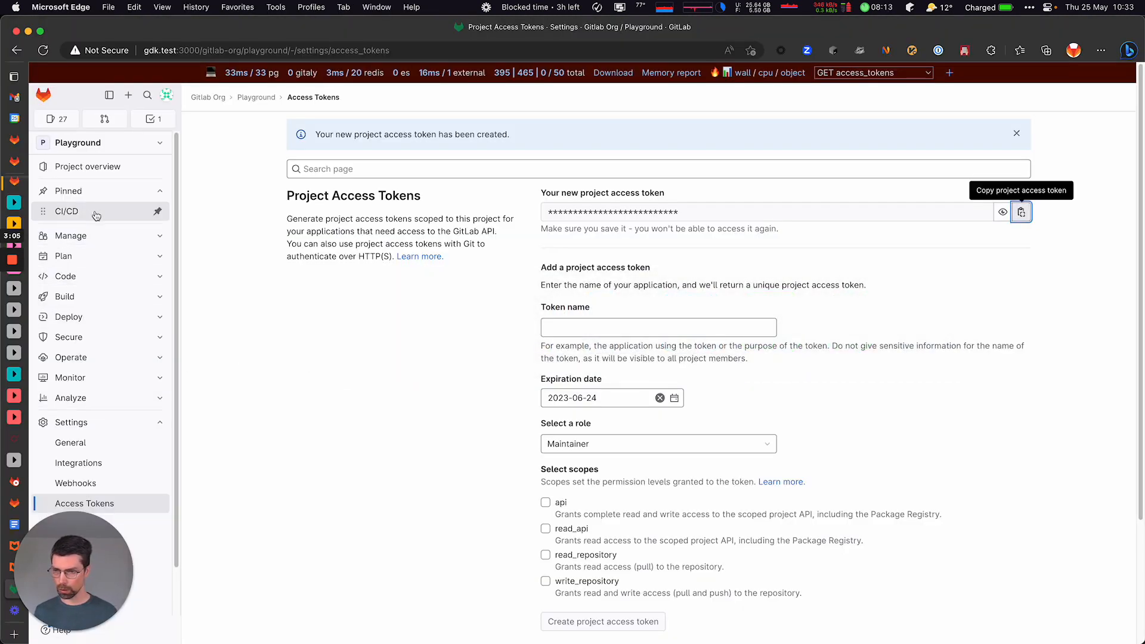
Show Playground's CI/CD Runners settings listing bot-project-runner #9281 as assigned
click(67, 211)
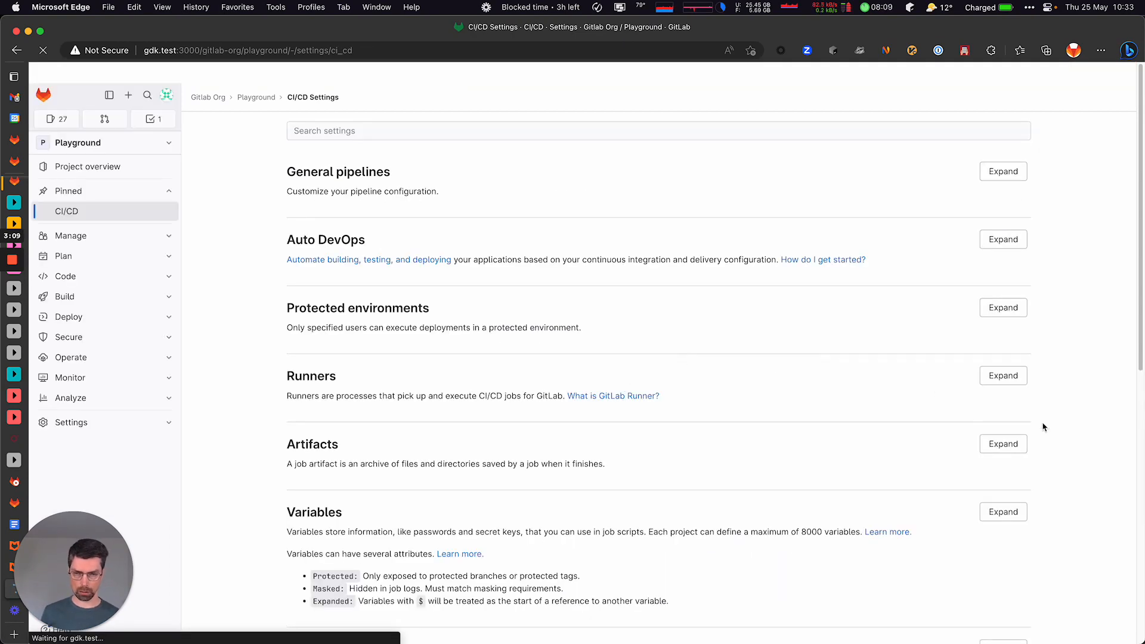
click(1002, 376)
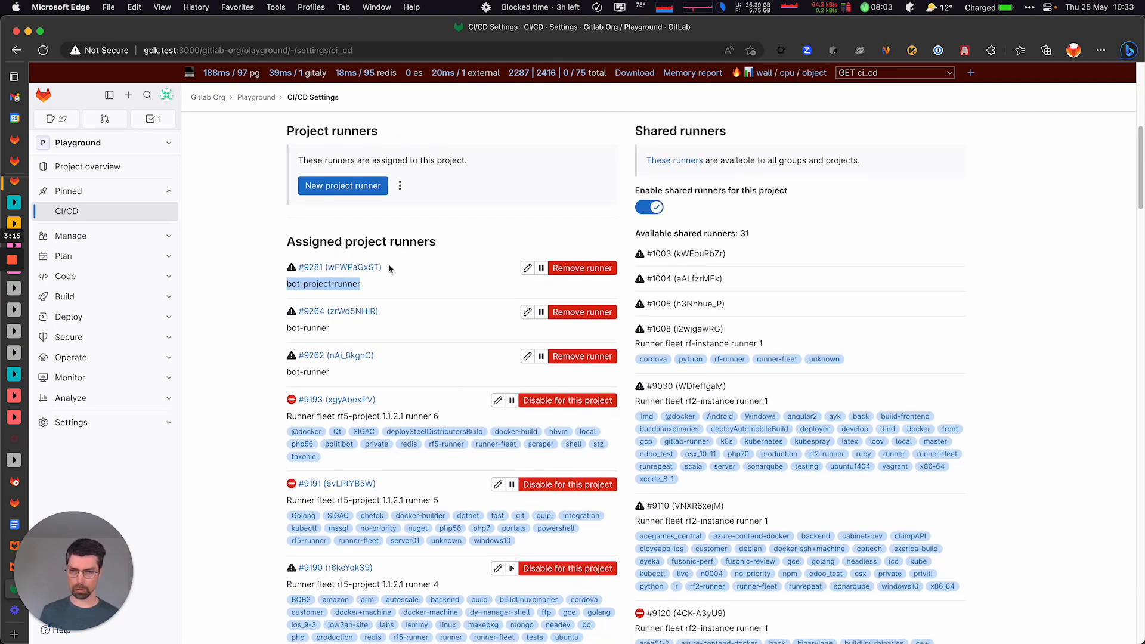
key(Cmd+Tab)
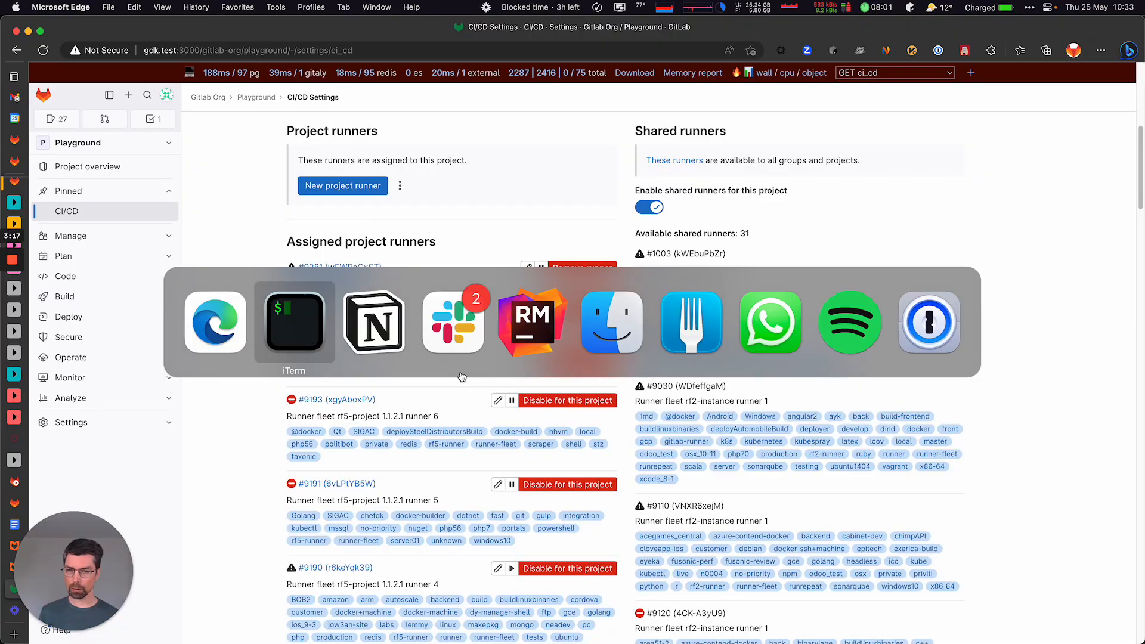
Run gitlab-runner register with runner 9281's token, shell executor and config.gdk.toml
click(293, 323)
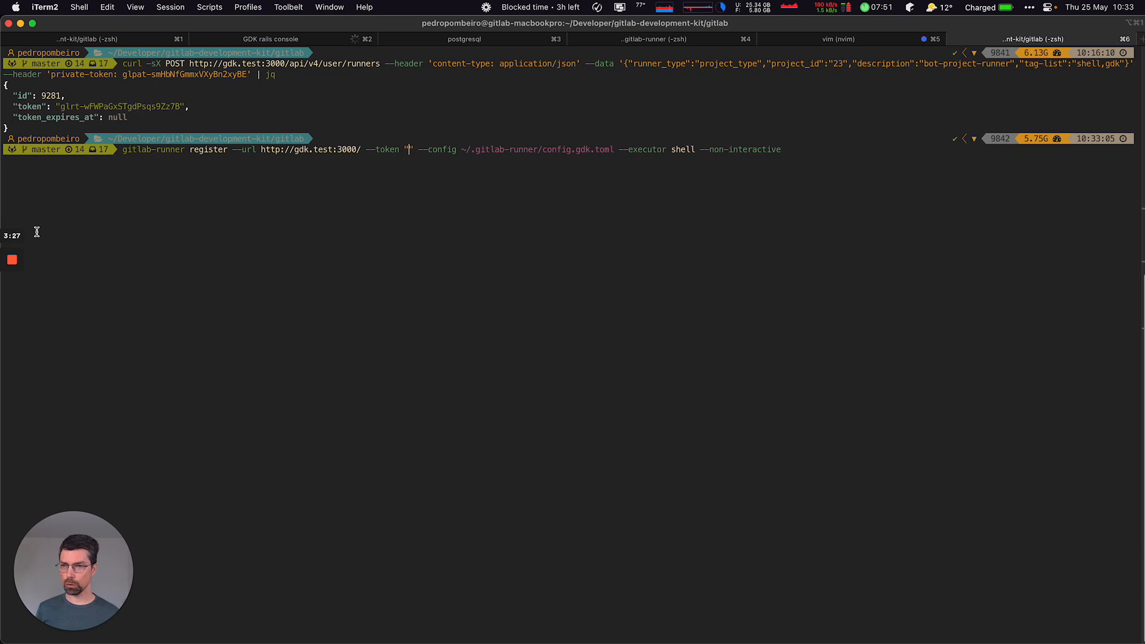
double_click(119, 106)
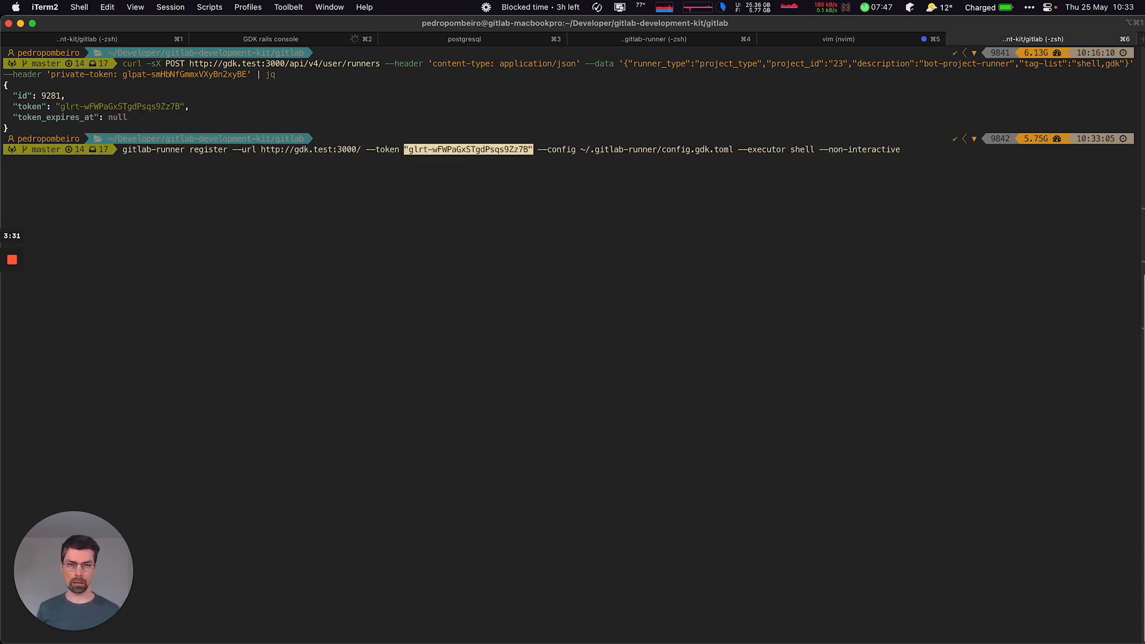
key(Return)
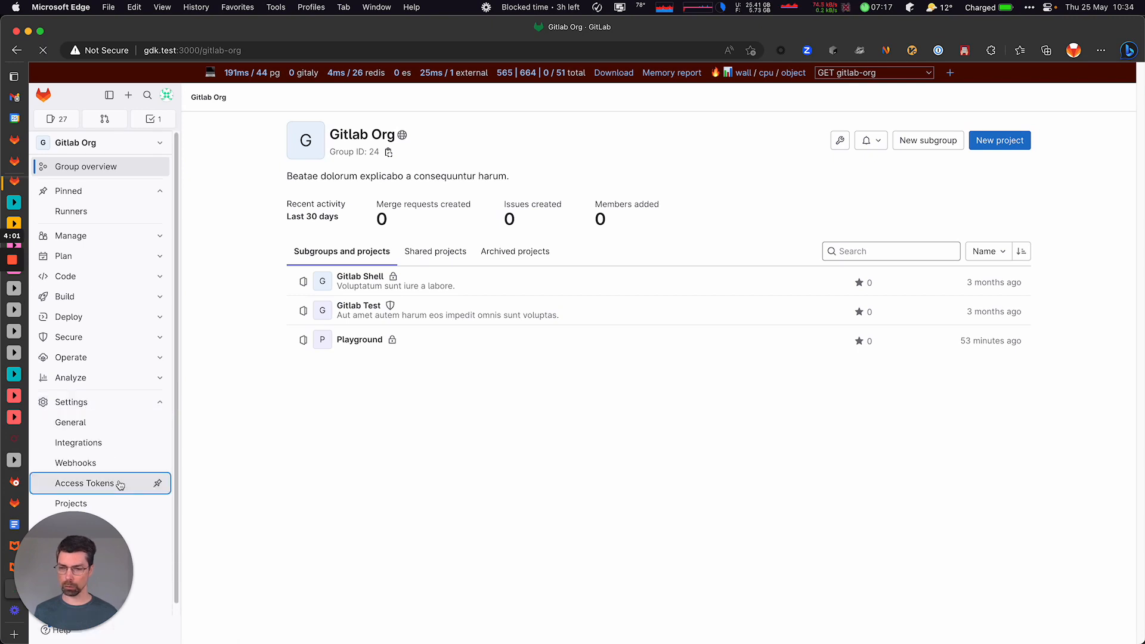
Start a Gitlab Org group access token with the Owner role and api scope
click(92, 483)
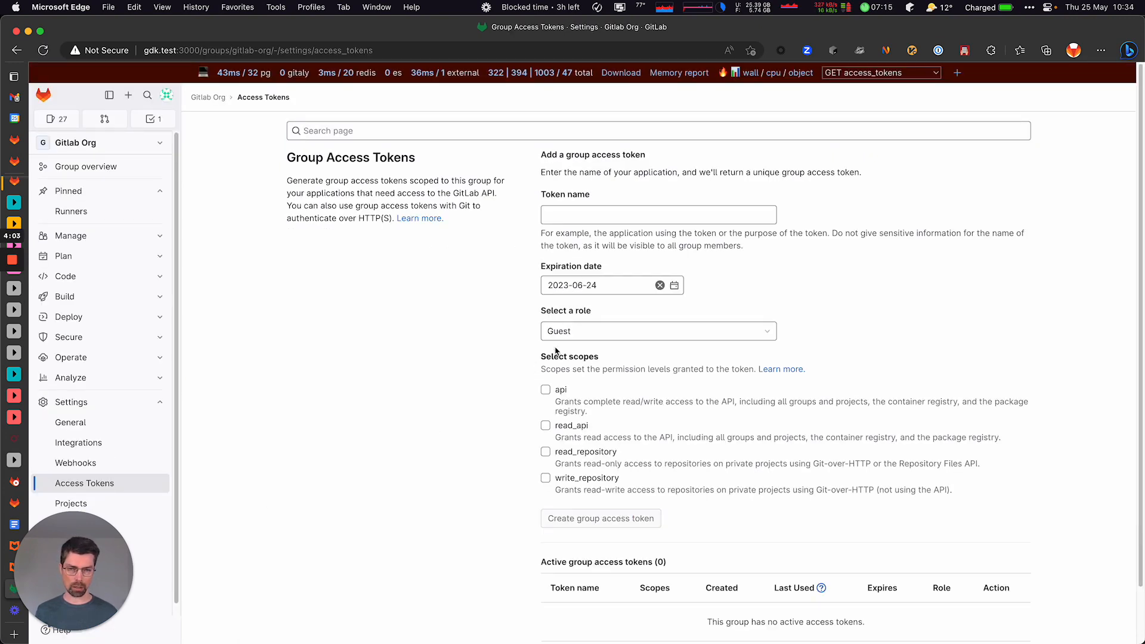
click(657, 330)
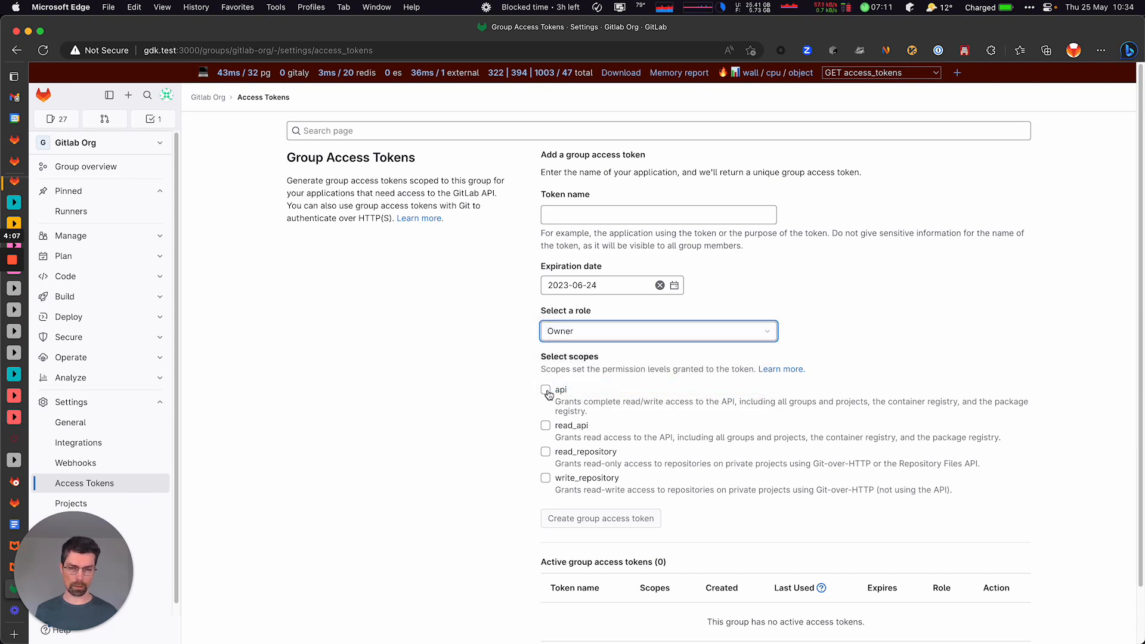
click(546, 389)
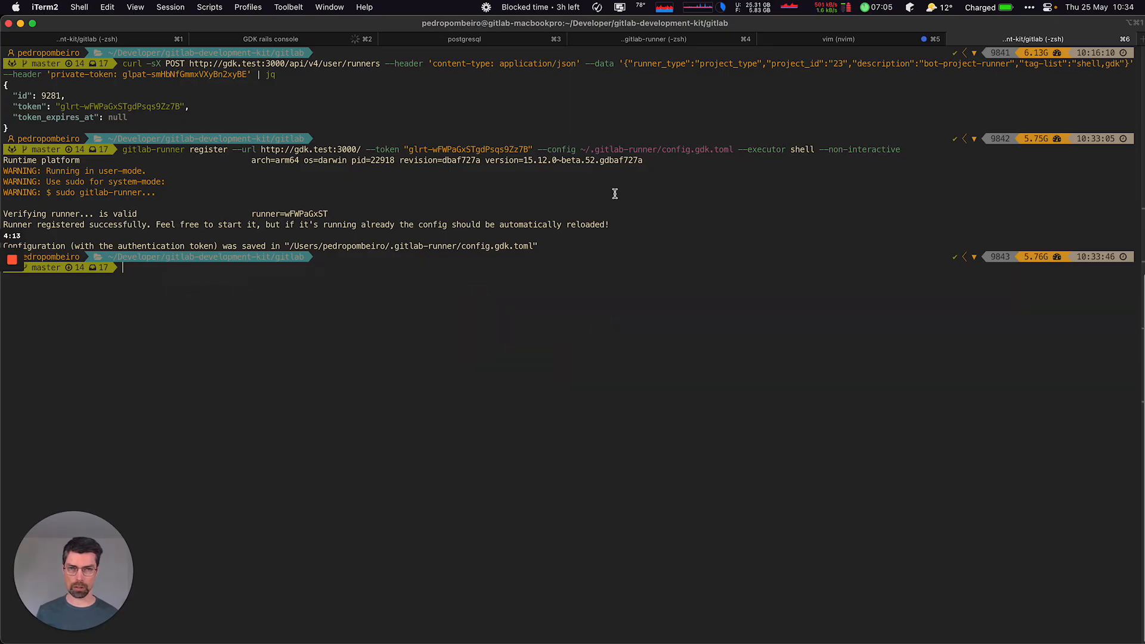
double_click(709, 64)
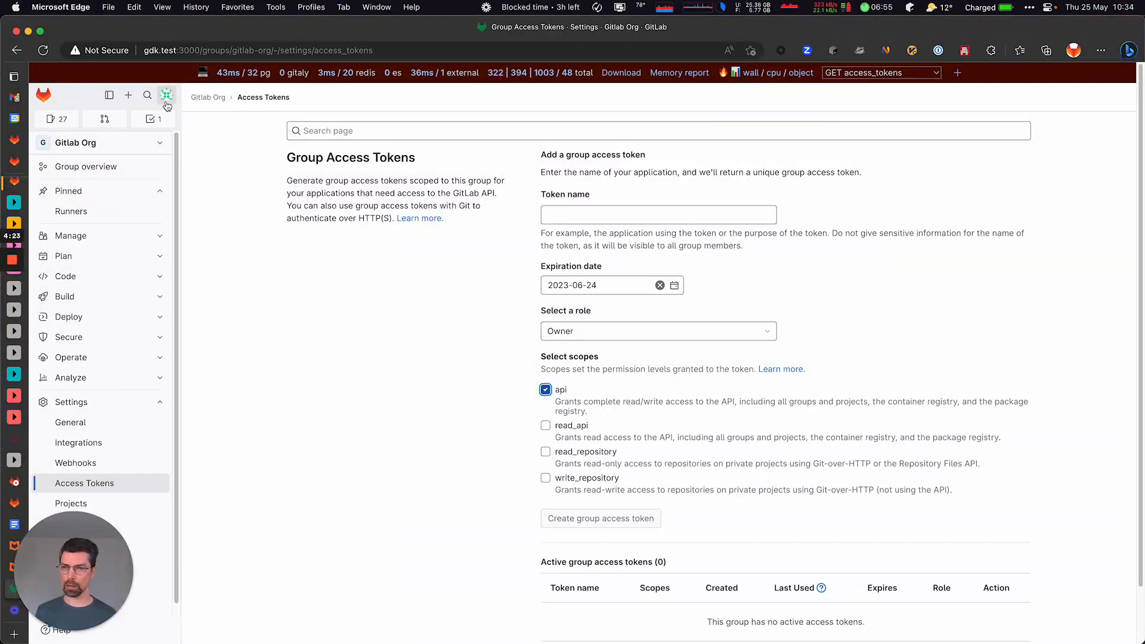
Go to the administrator's personal Access Tokens page via Edit profile
click(167, 95)
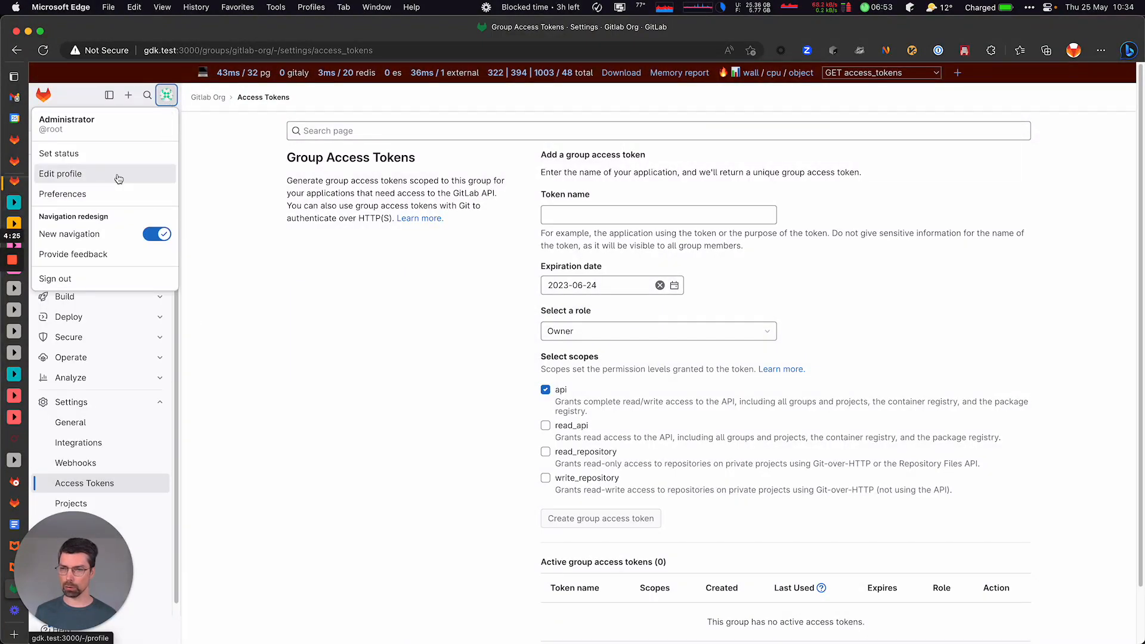
click(60, 173)
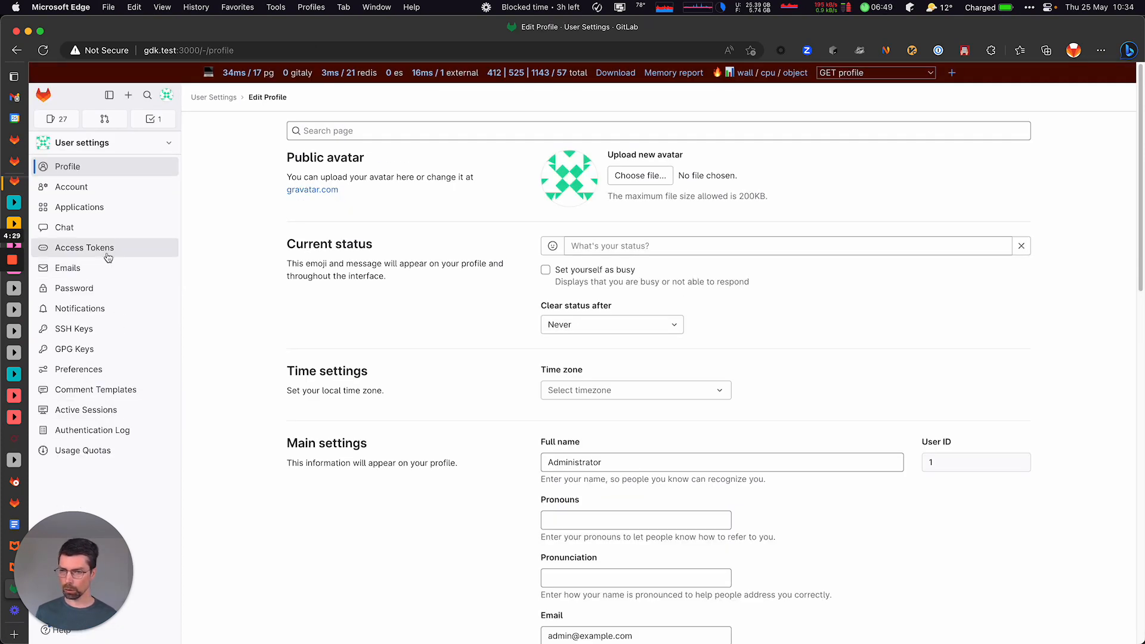
click(85, 248)
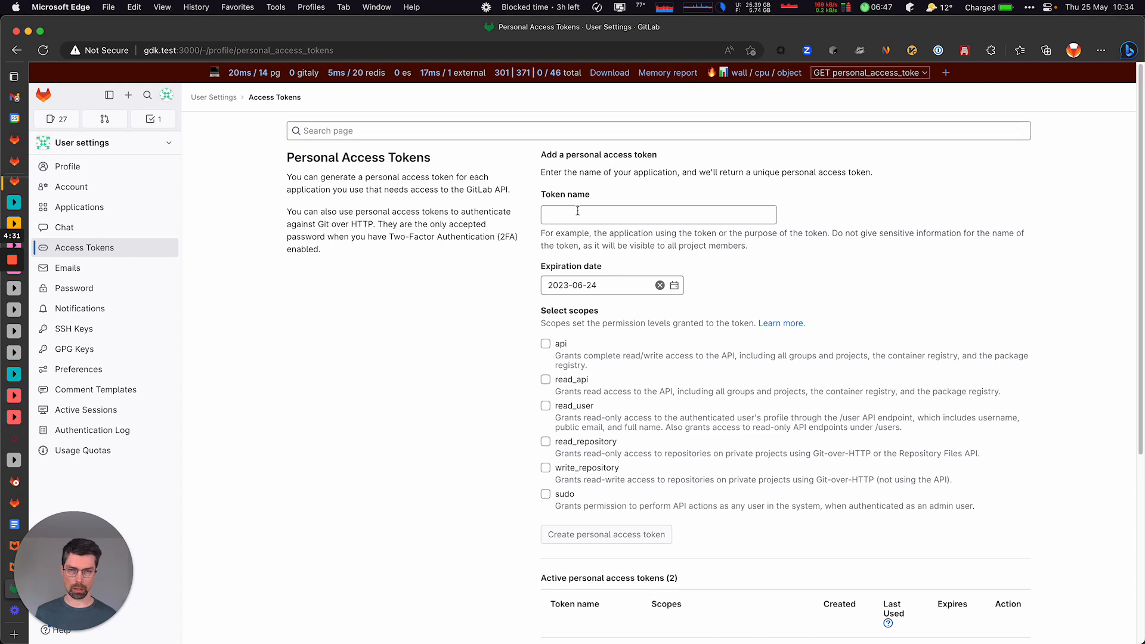
Create a personal access token named 'Bot' with the api scope
click(658, 214)
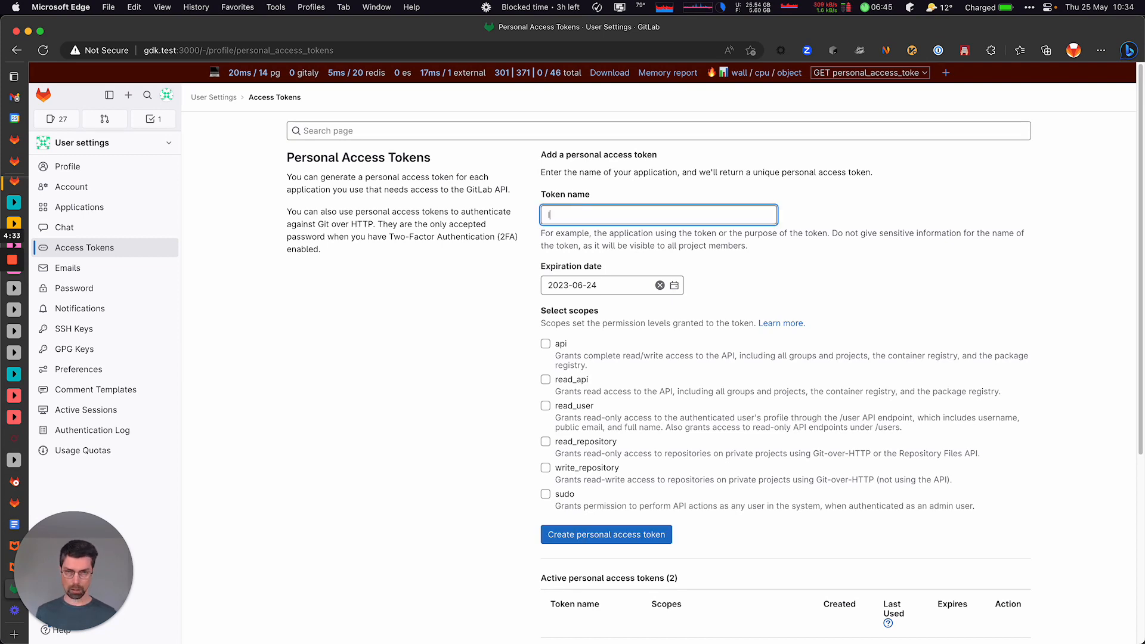
text(Bot)
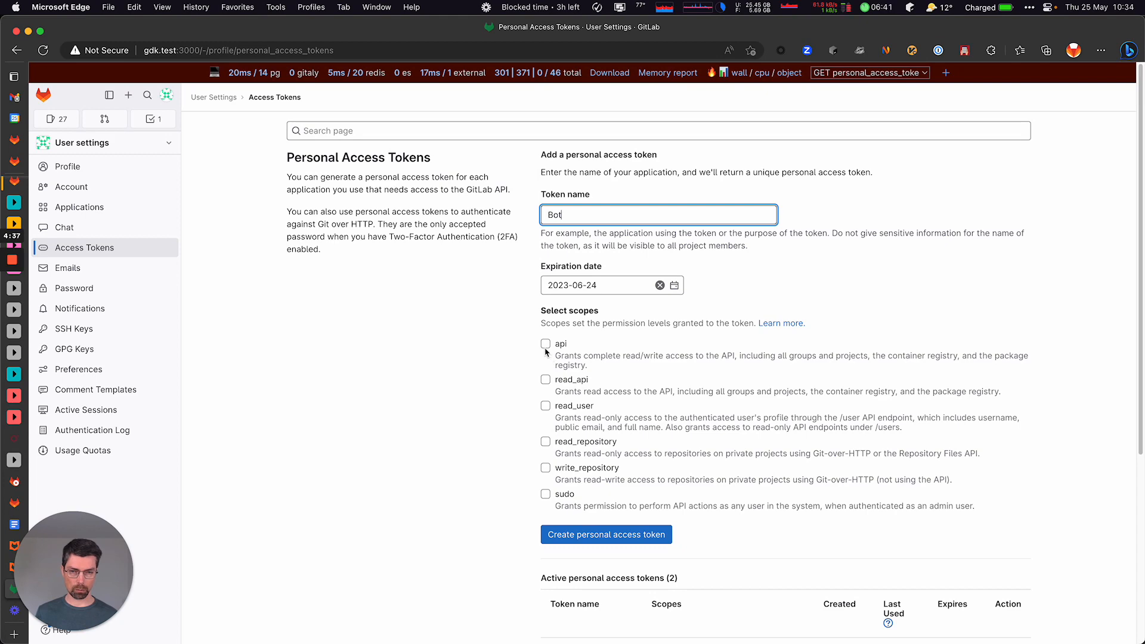
click(605, 534)
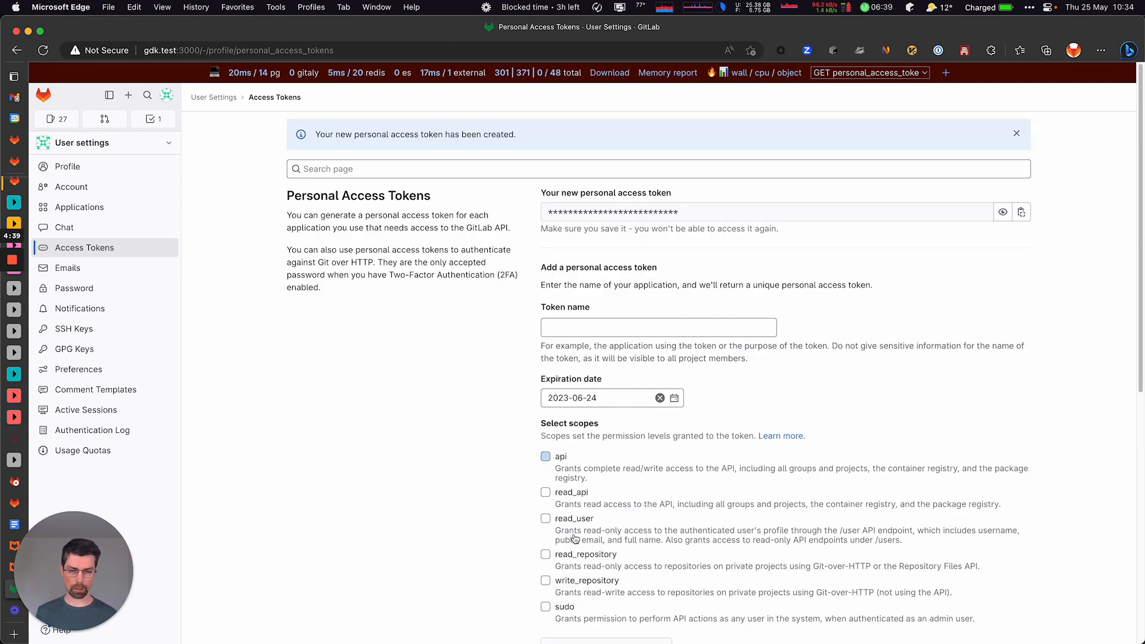
scroll(down, 3)
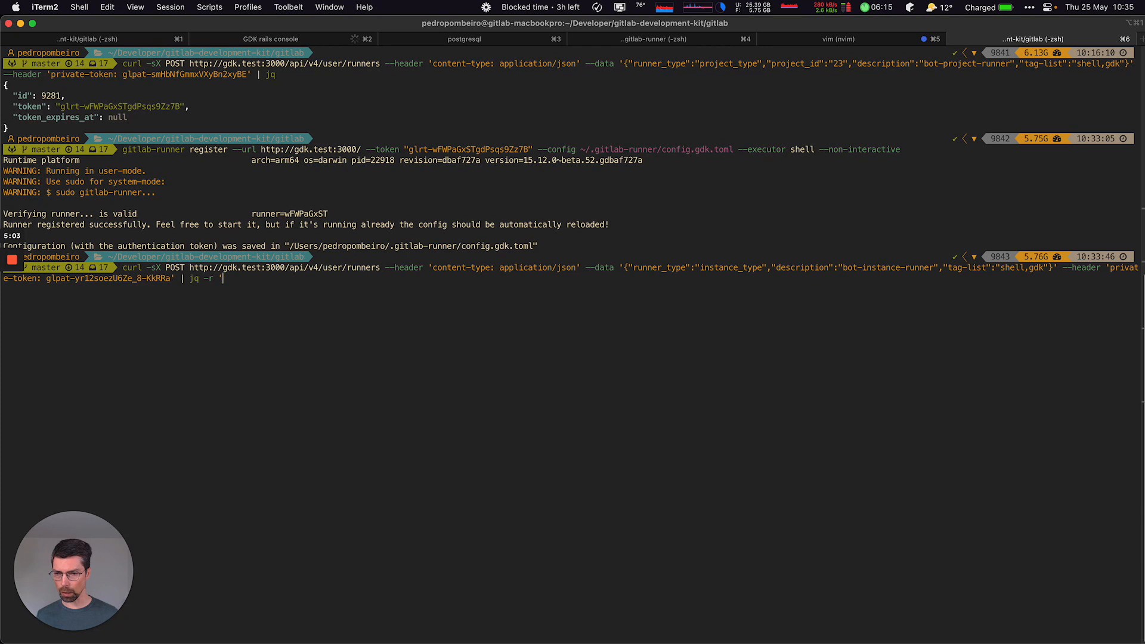
Pipe the instance-runner curl request through jq -r '.token' to print only the new token
text(.to)
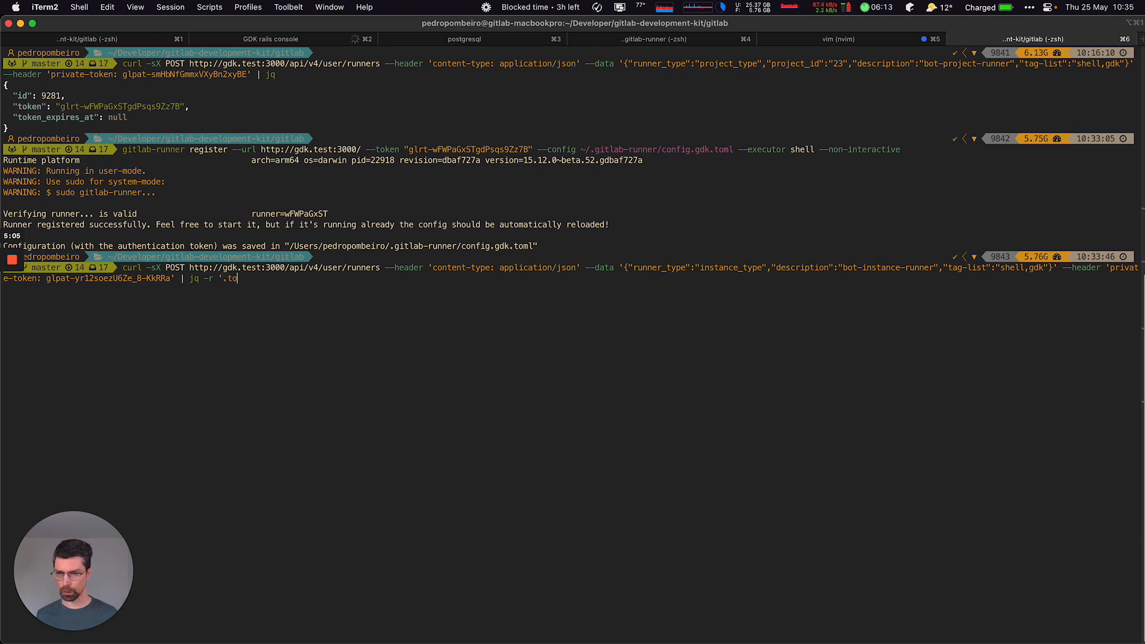
text(ken')
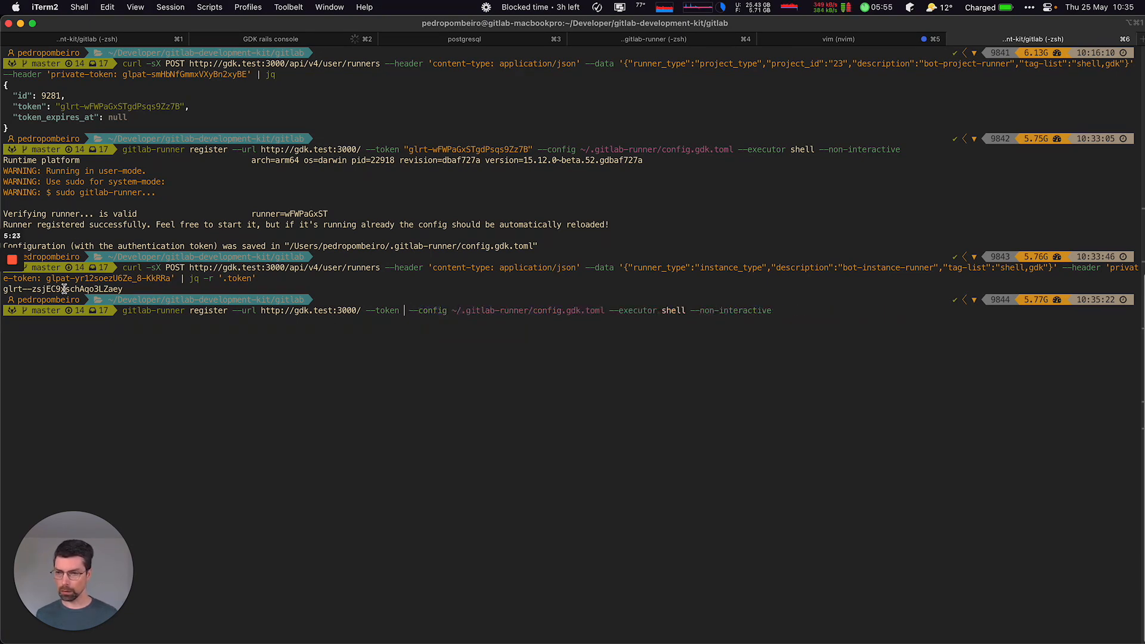
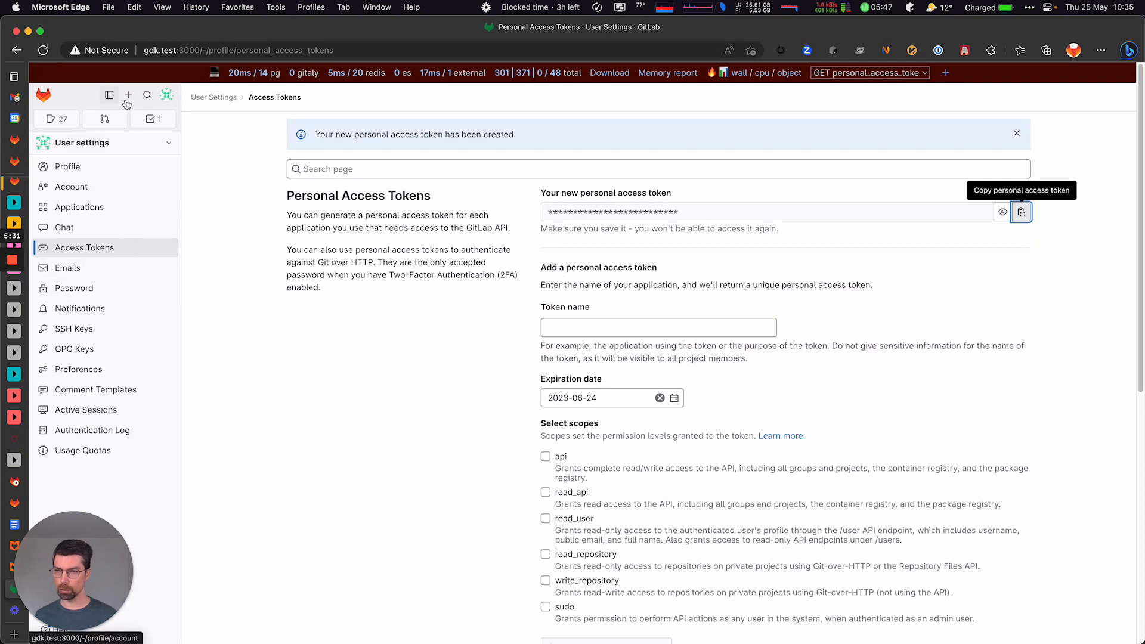
click(128, 96)
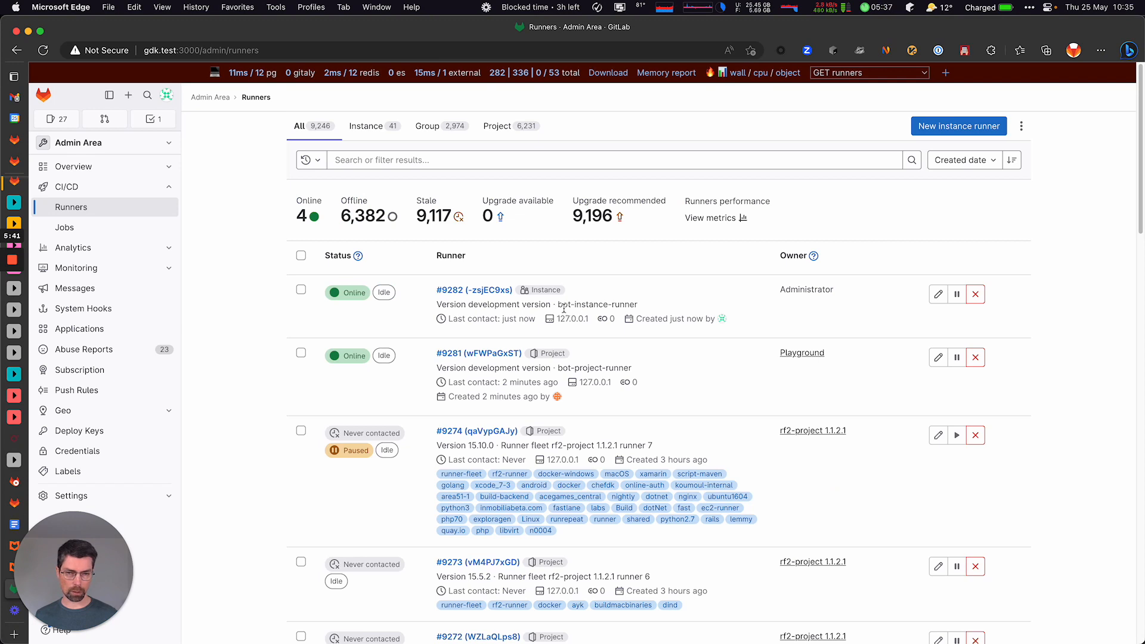
Highlight bot-instance-runner #9282 in the Admin Runners list, both runners showing Online
double_click(596, 304)
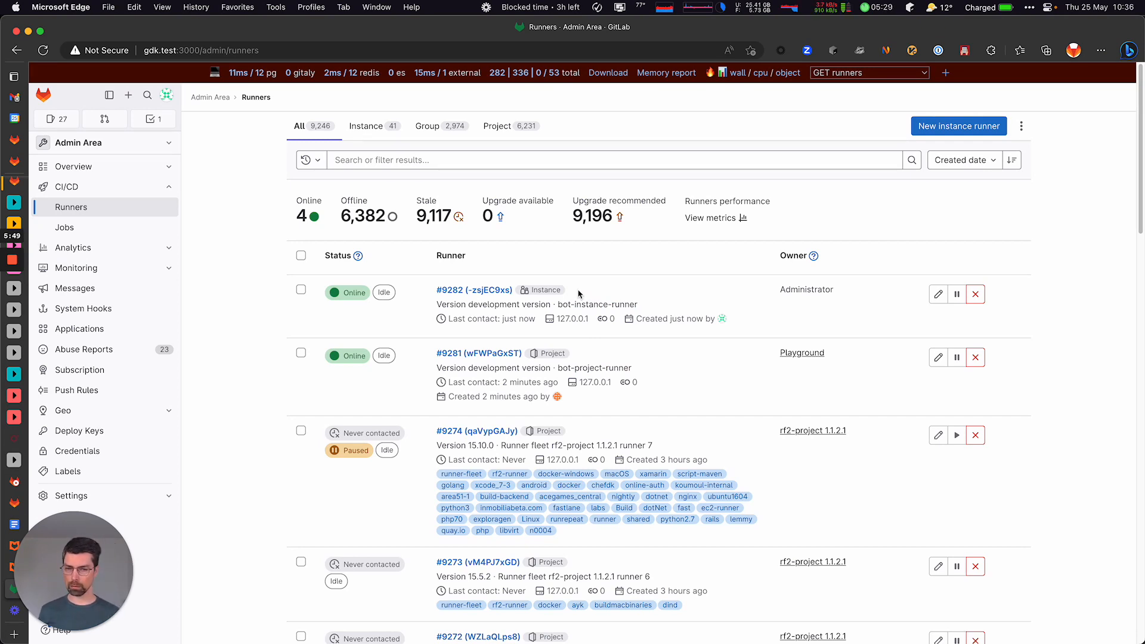
mouse_move(643, 286)
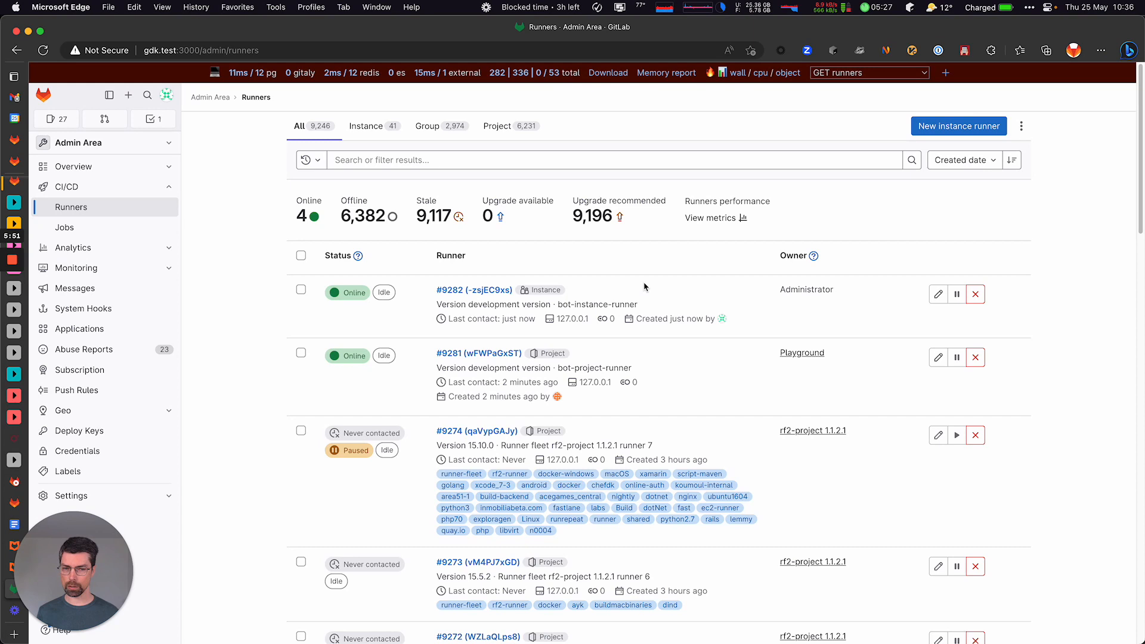